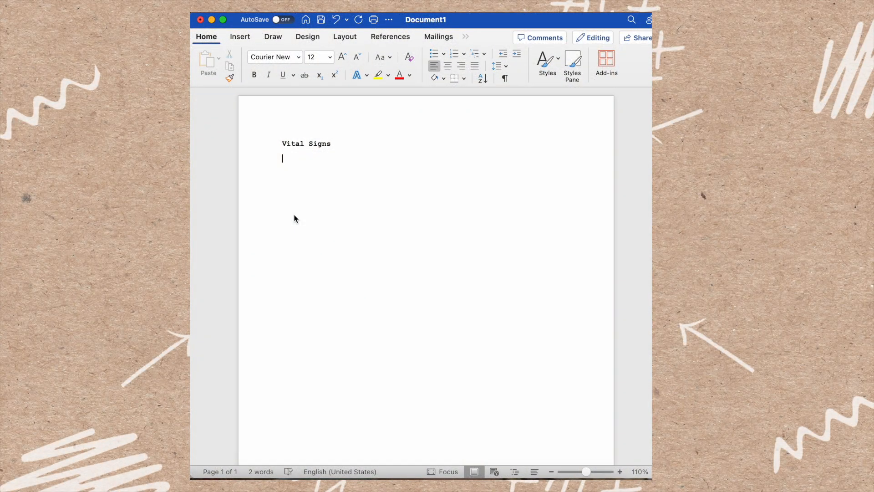
# Step: Start numbered item 1: 'Intro steps: knock, provide privacy, introduce self, ID patient'
pyautogui.write('1.')
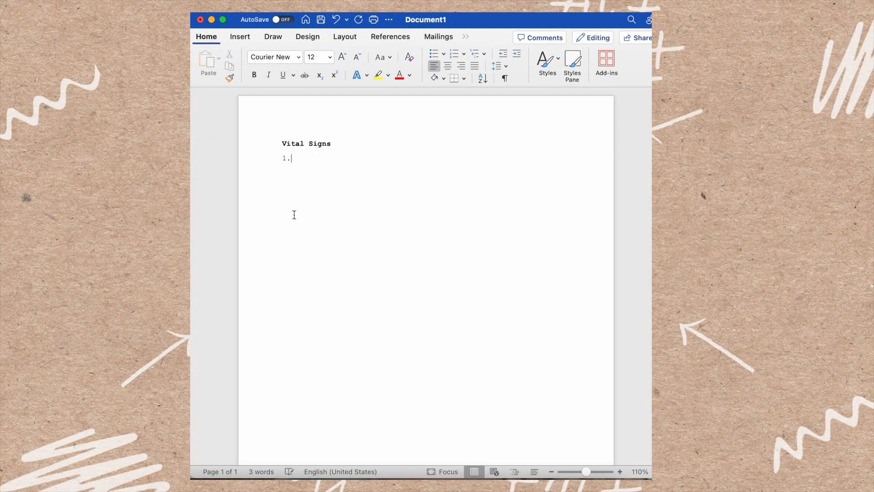
pyautogui.click(455, 54)
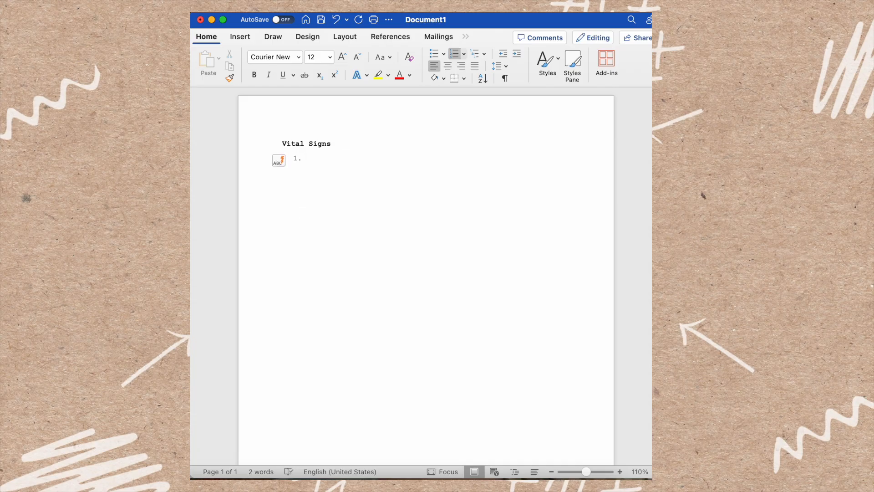
pyautogui.write('Intr')
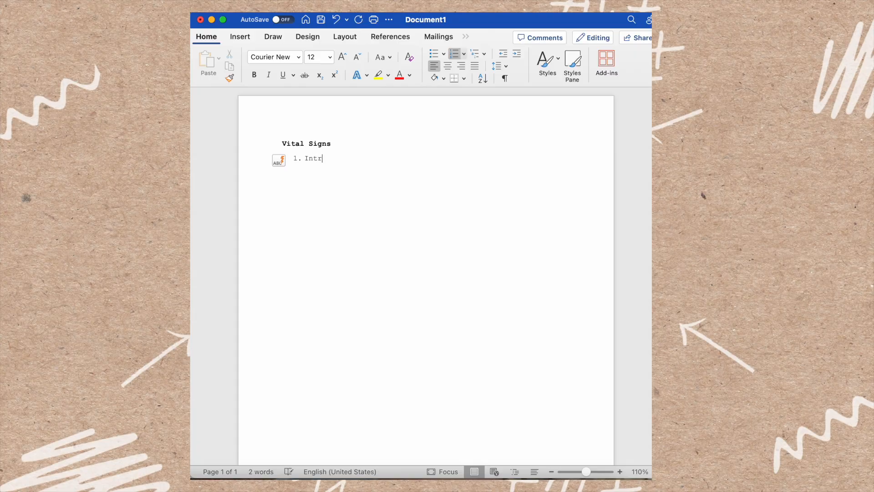
pyautogui.write('o steps:')
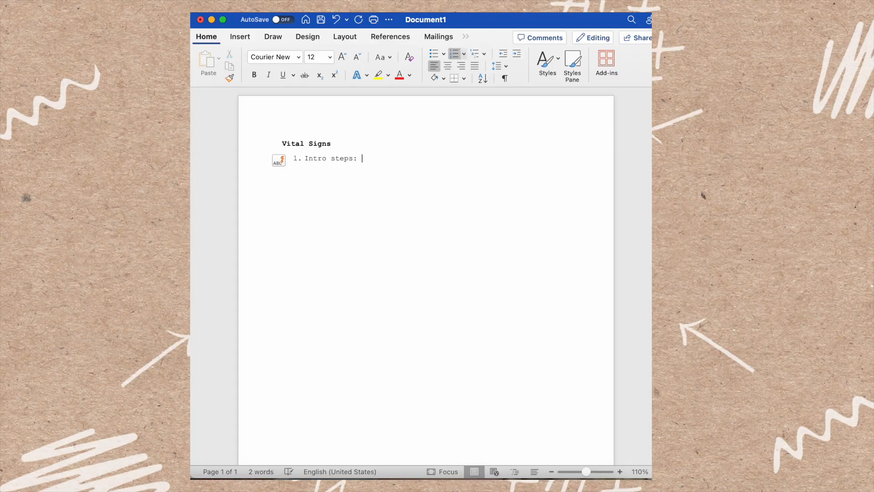
pyautogui.write('knock')
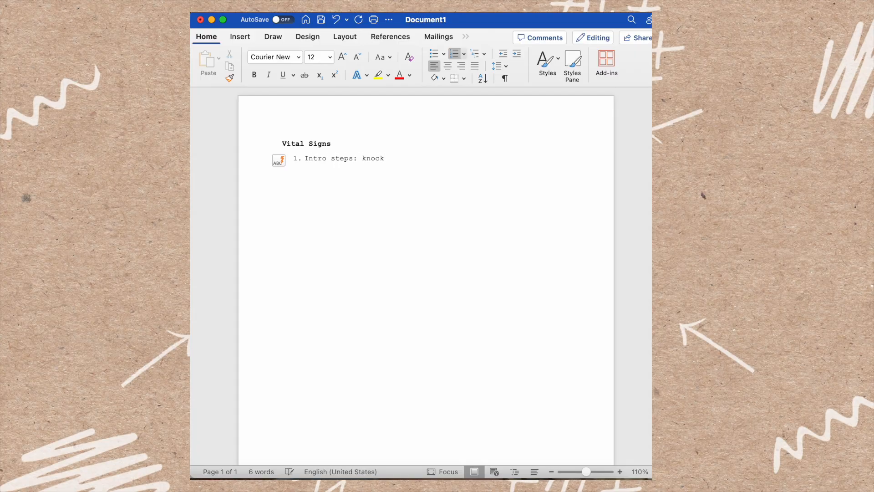
pyautogui.write(', provide priv')
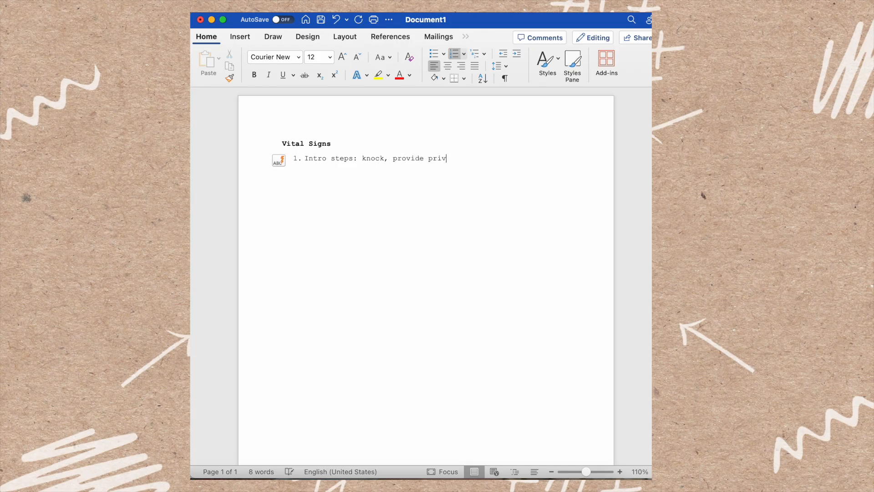
pyautogui.write('acy,')
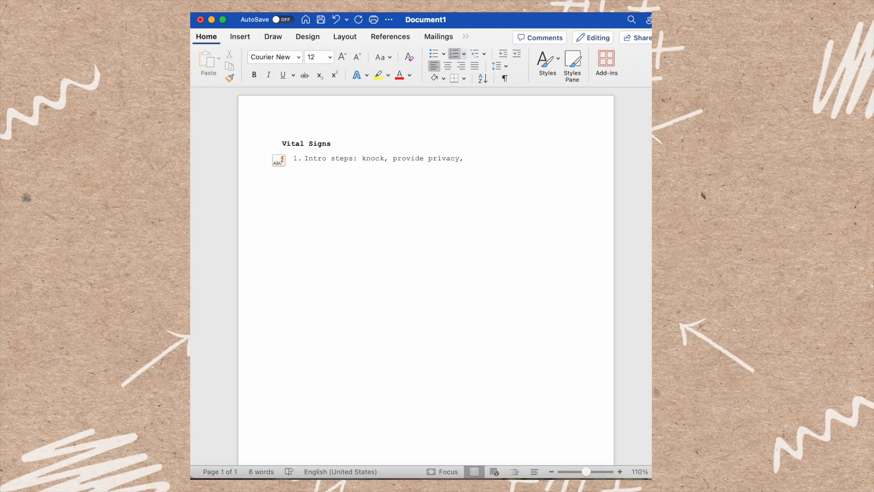
pyautogui.write('introduces s')
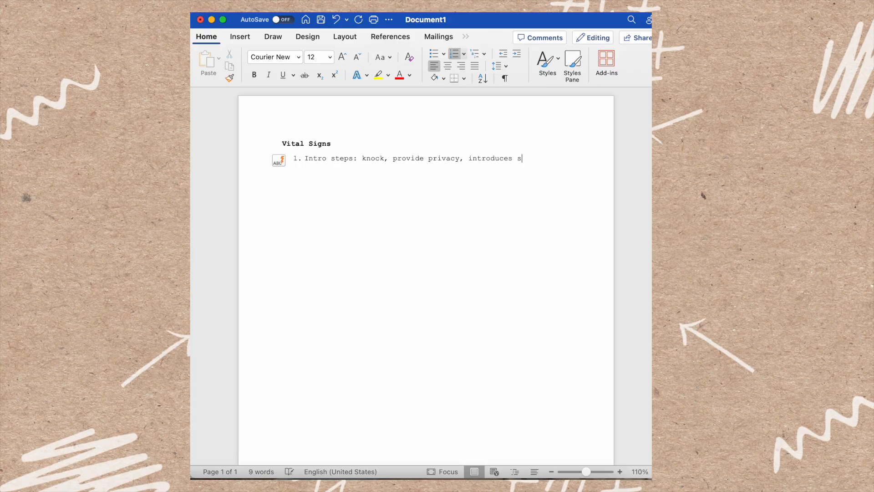
pyautogui.write('elf, ID patient,')
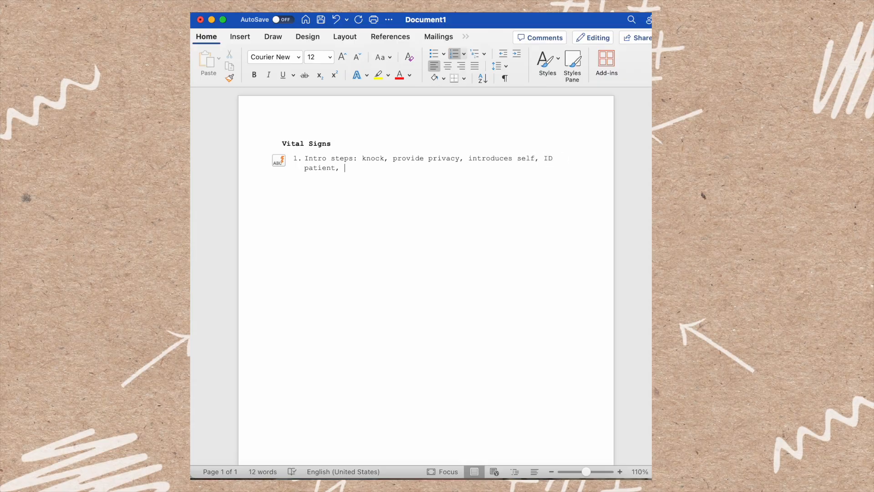
# Step: Continue item 1: hand hygiene, explain procedure, raise bed, lower rail, don gloves (optional)
pyautogui.write('hand hygiene')
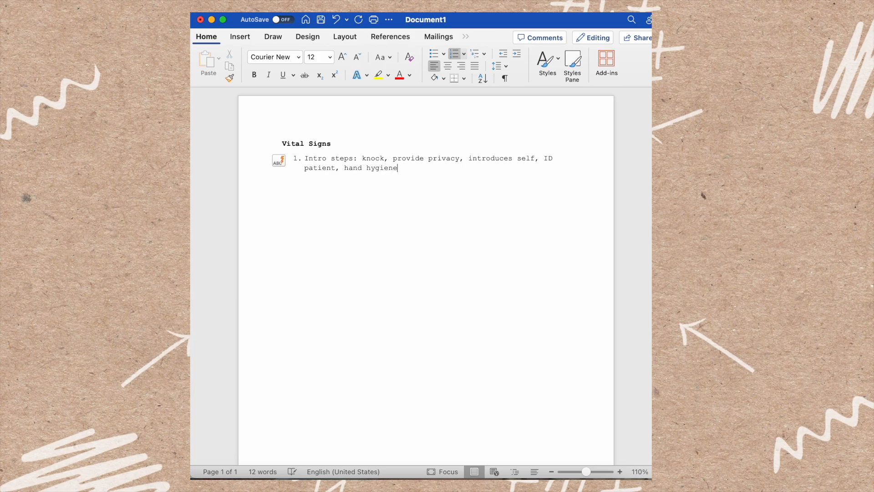
pyautogui.write(', explain')
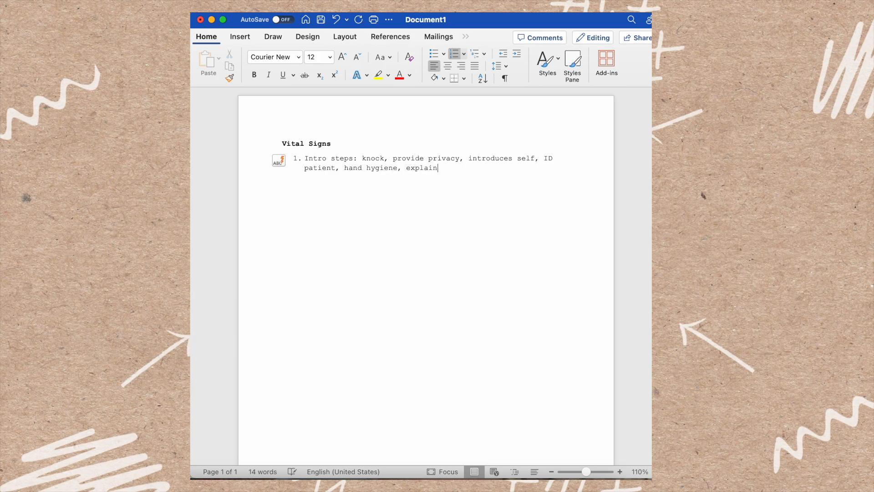
pyautogui.write('procedure,')
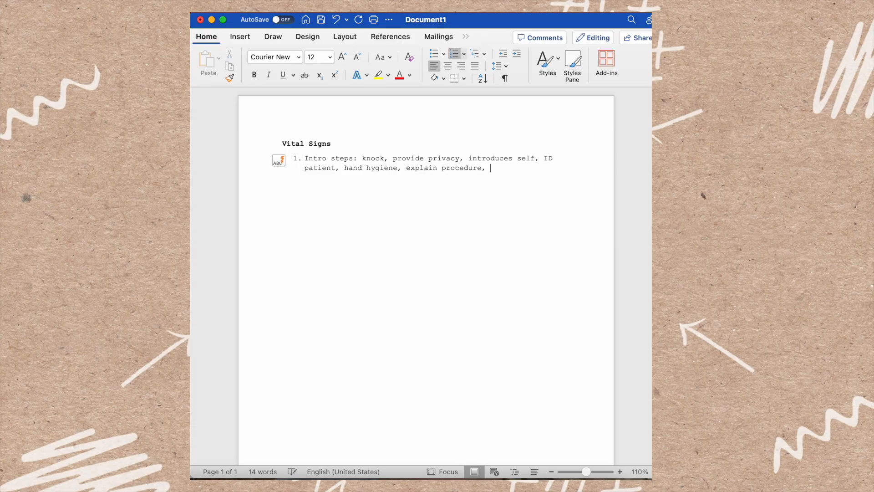
pyautogui.write('raise bed, lower')
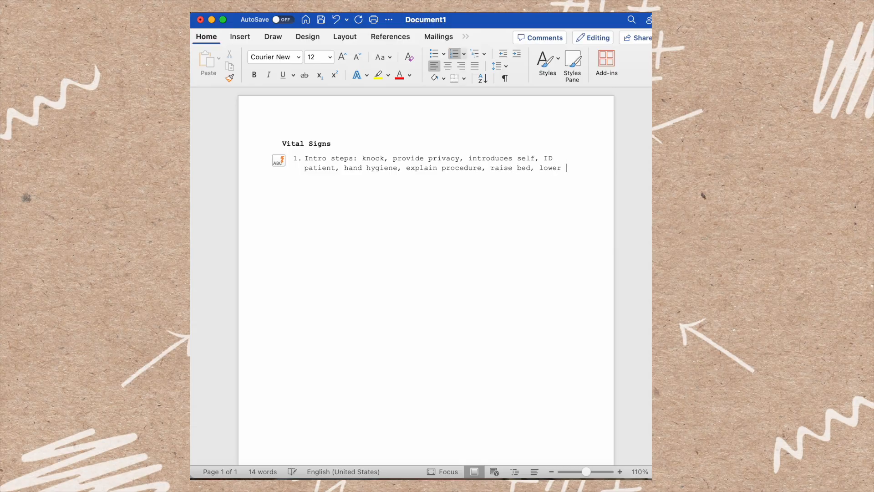
pyautogui.write('rail, don glo')
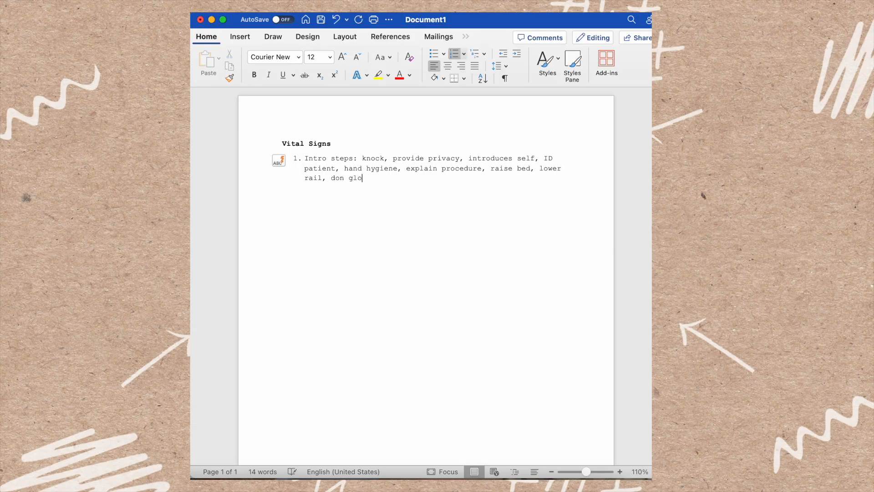
pyautogui.write('ves (optional')
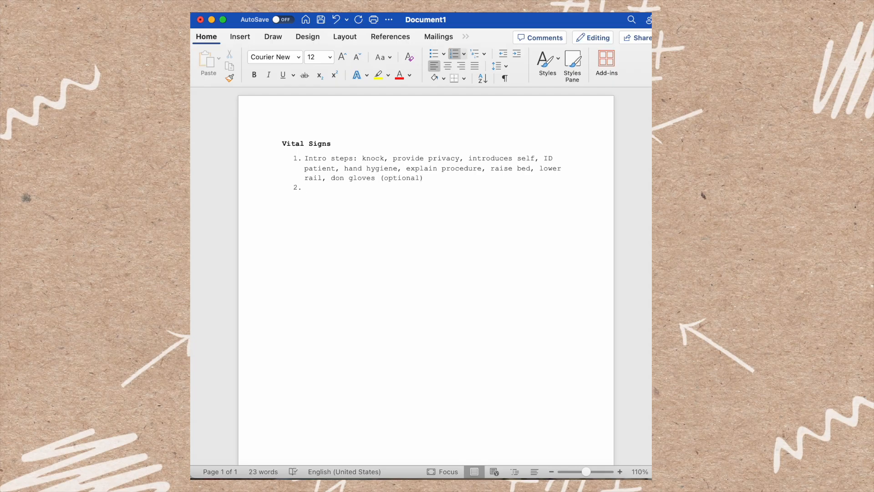
# Step: Type step 2 'Clean equipment before use (thermometer, stethoscope, pulse ox, bp cuff)' and begin step 3
pyautogui.write('Clean')
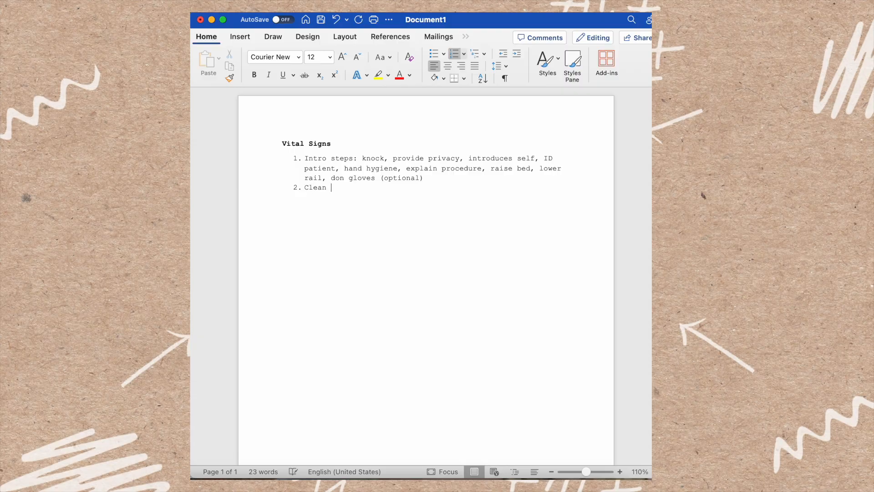
pyautogui.write('equipment before')
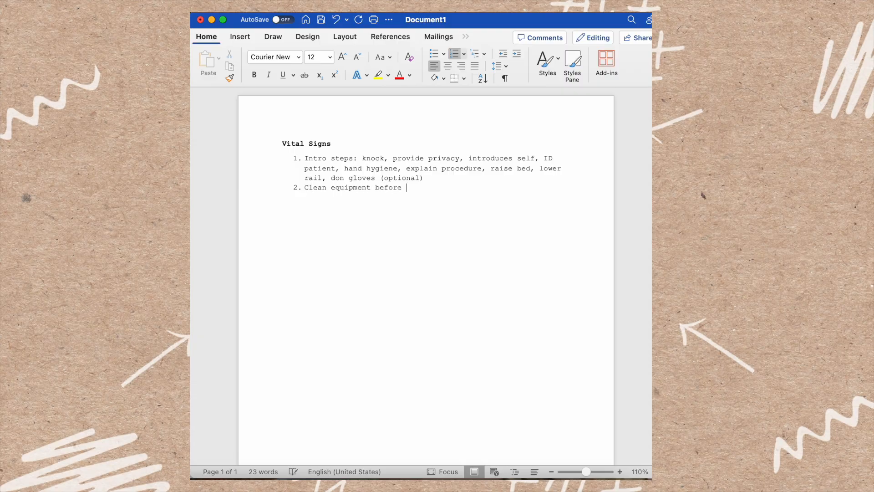
pyautogui.write('use (thermome')
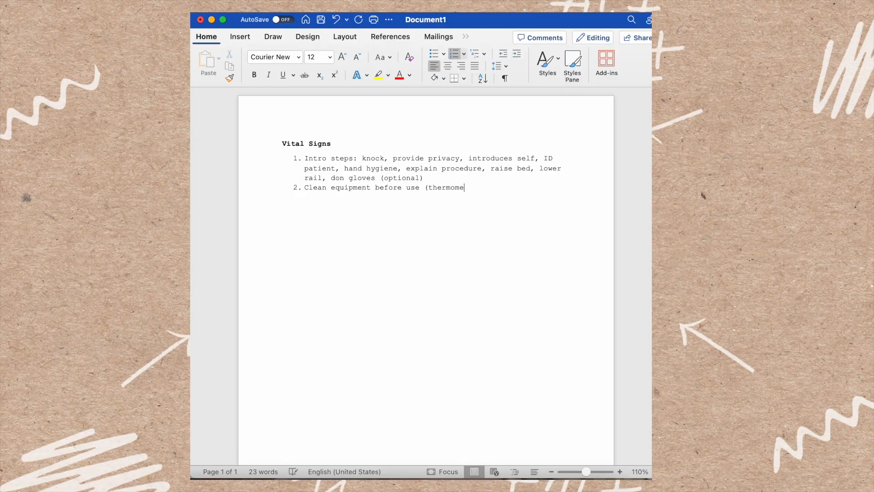
pyautogui.write('ter, stet')
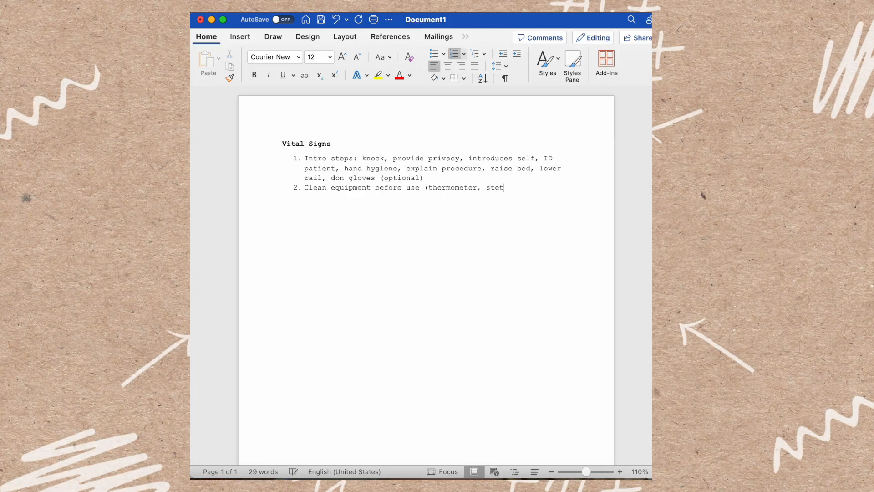
pyautogui.write('hoscope, pulse ox')
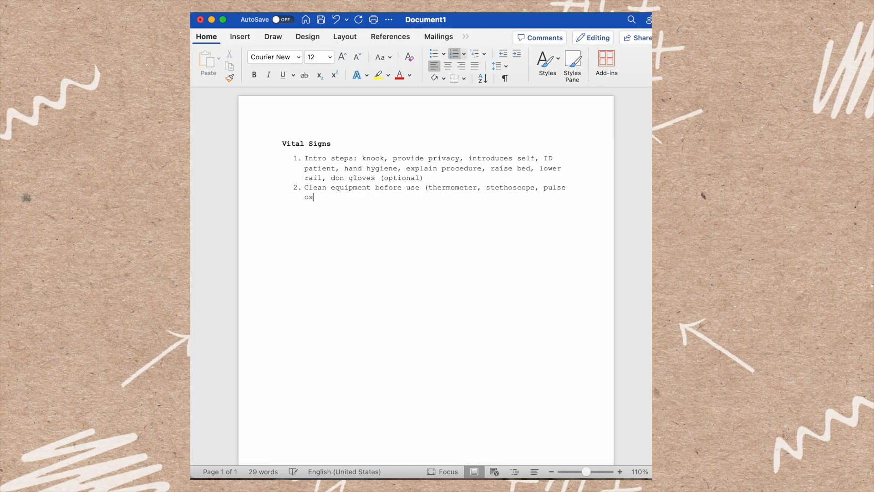
pyautogui.write(', bp cuff')
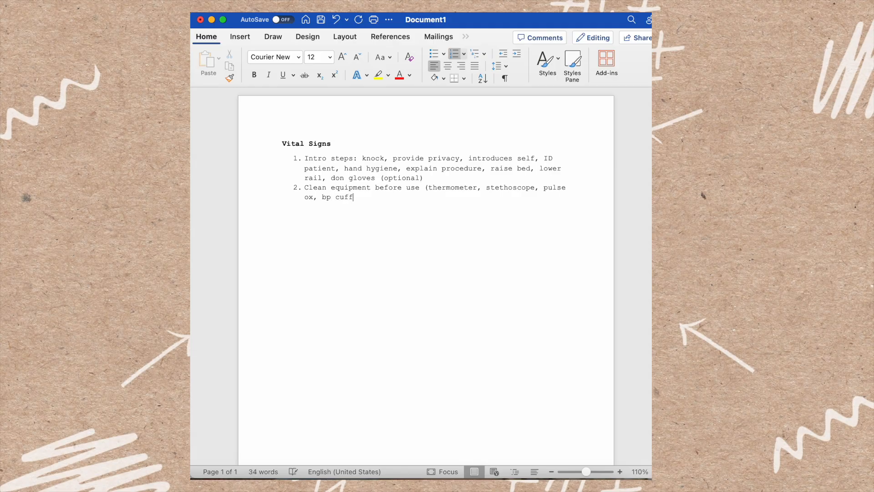
pyautogui.press('Enter')
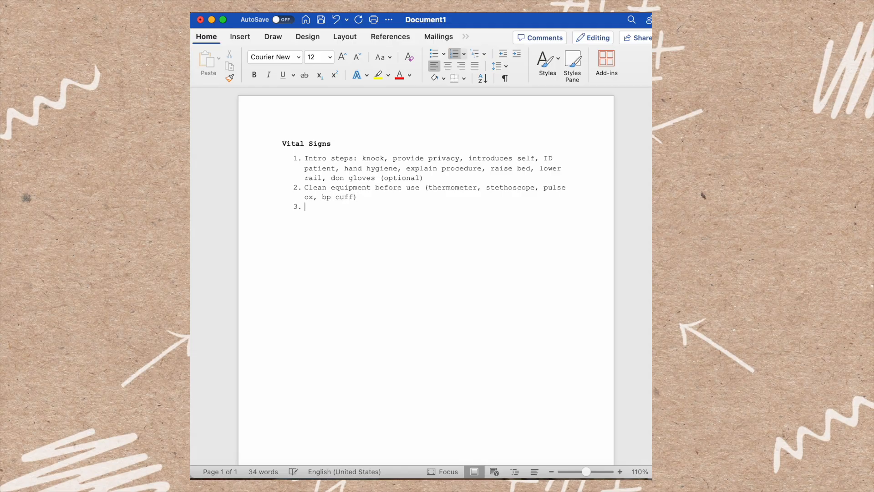
# Step: Title step 3 'Temperature' and ask about eating, smoking, chewing or exercise in the last 15-30 min
pyautogui.write('TEmpe')
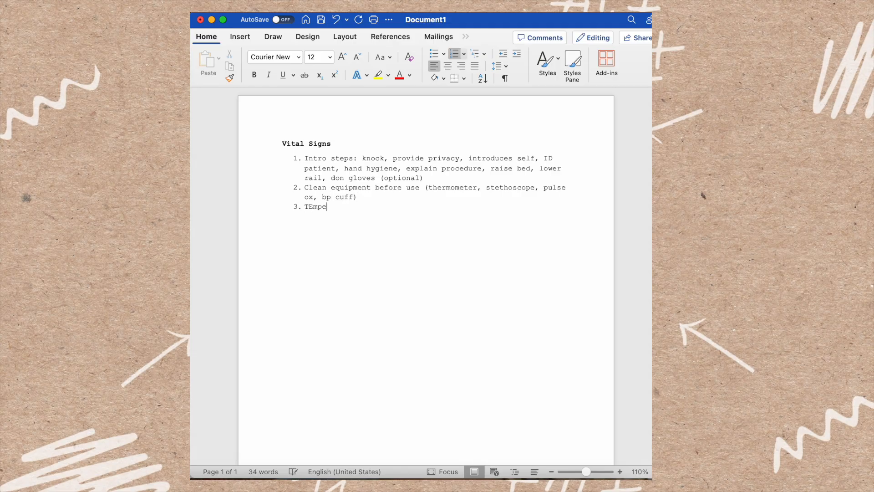
pyautogui.write('Temperature')
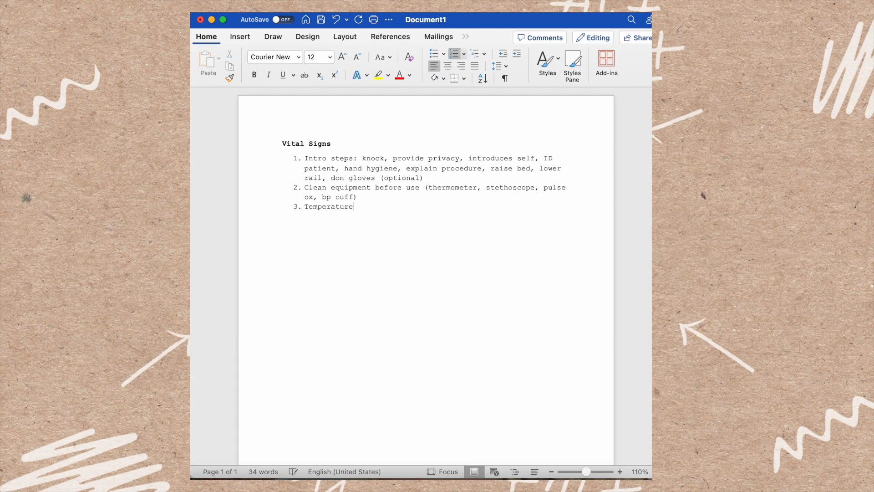
pyautogui.write('as')
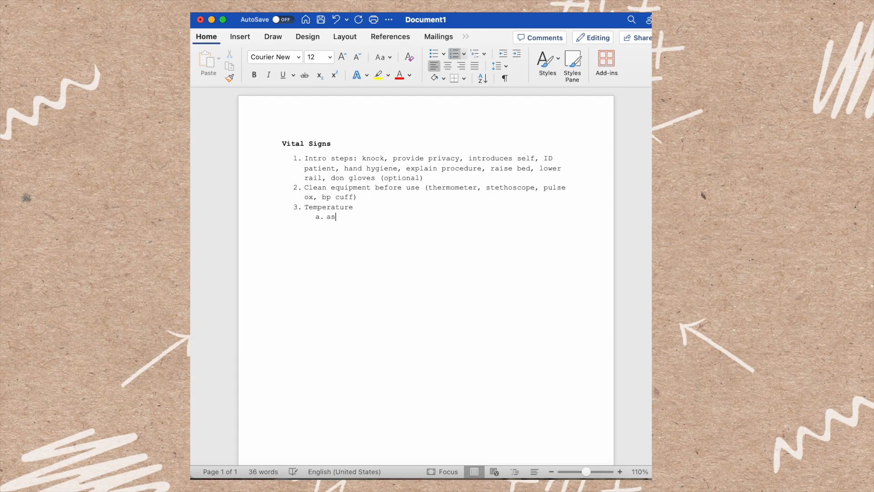
pyautogui.write('Ask: have')
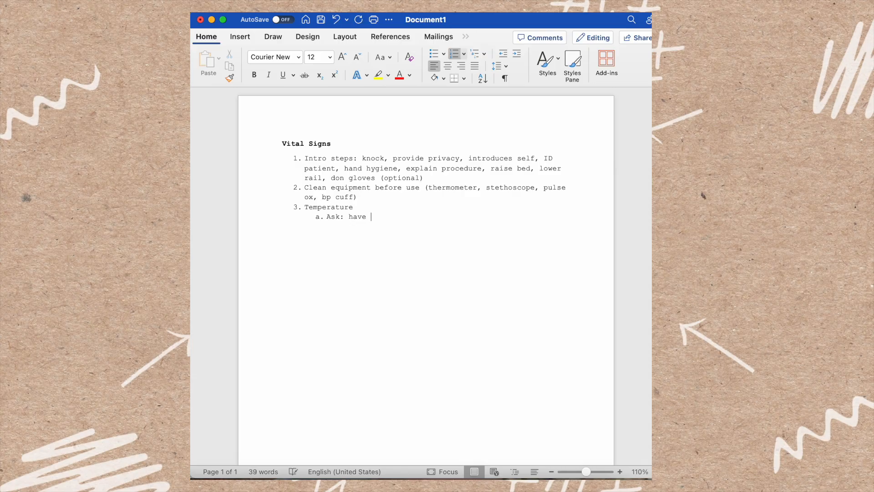
pyautogui.write('you had anything to eat, drink,')
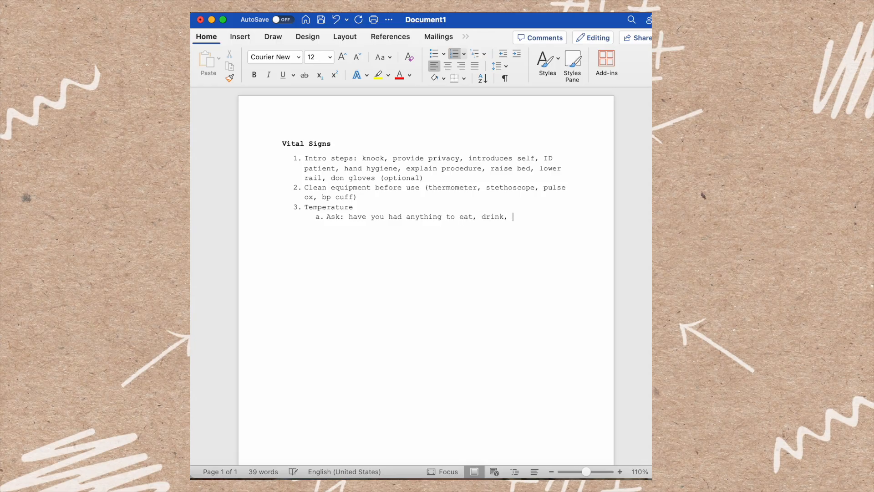
pyautogui.write('smoke, chew')
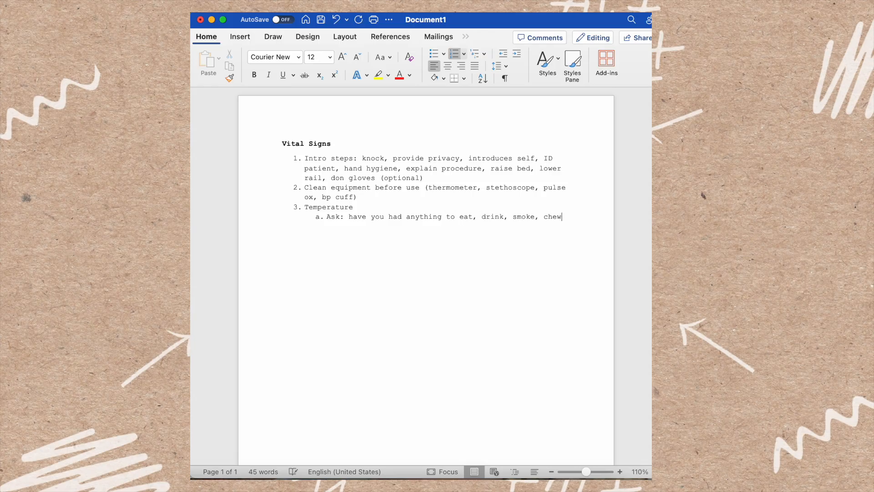
pyautogui.write('or exceri')
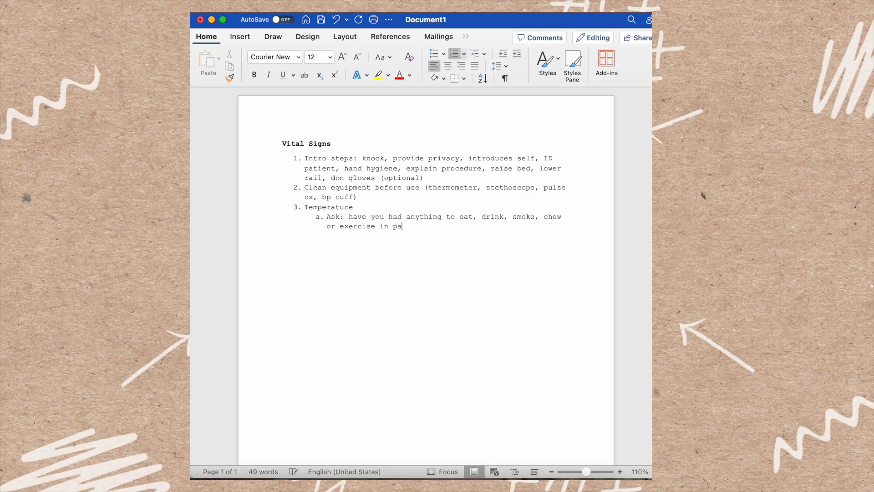
pyautogui.write('st 15-30')
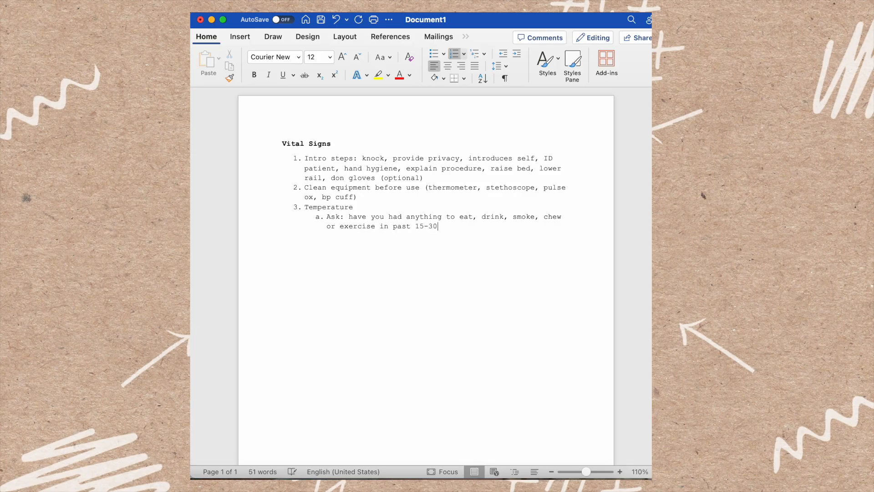
pyautogui.write('min?')
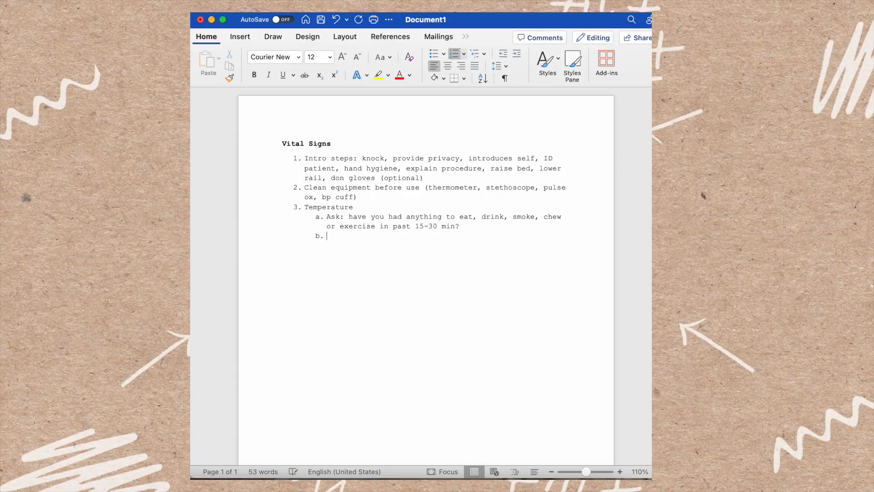
# Step: Add Temperature sub-items: apply probe cover, sublingual pocket placement quote, and document
pyautogui.write('Appl')
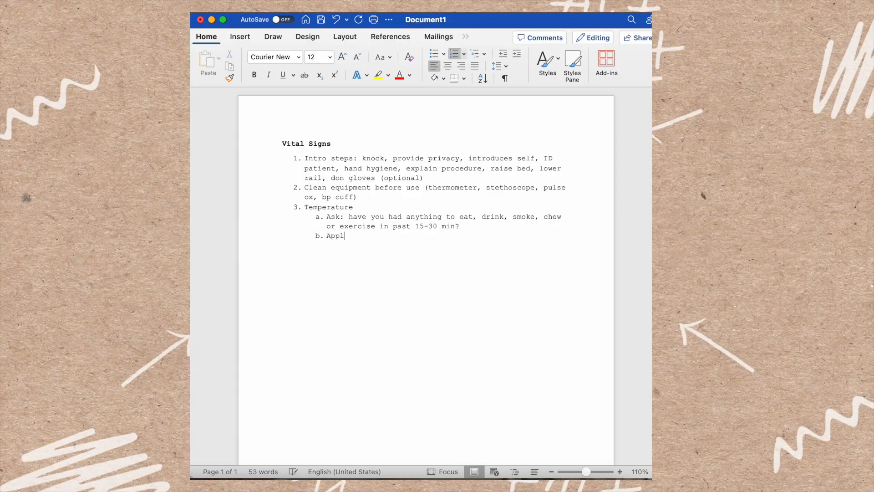
pyautogui.write('y probe cover')
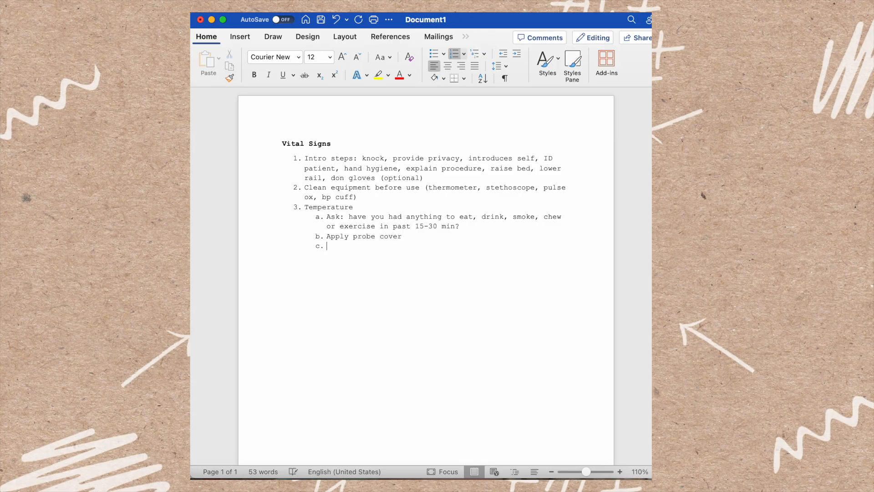
pyautogui.write('"I')
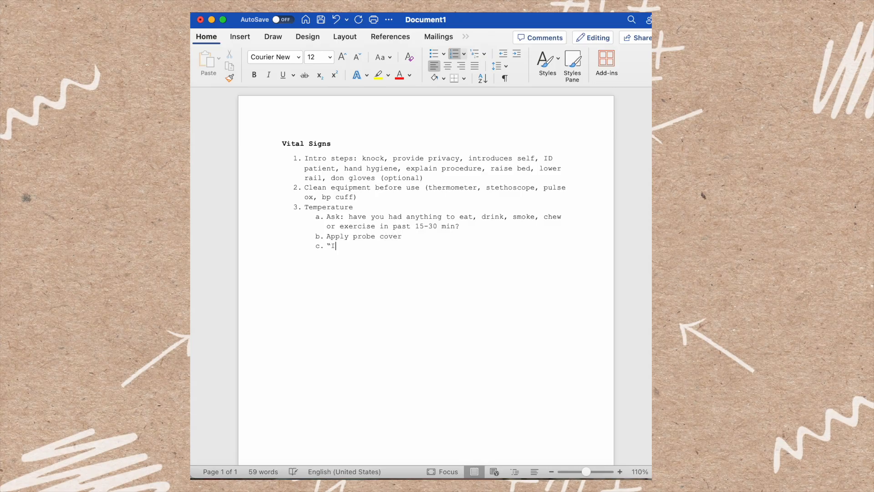
pyautogui.write("'m going to")
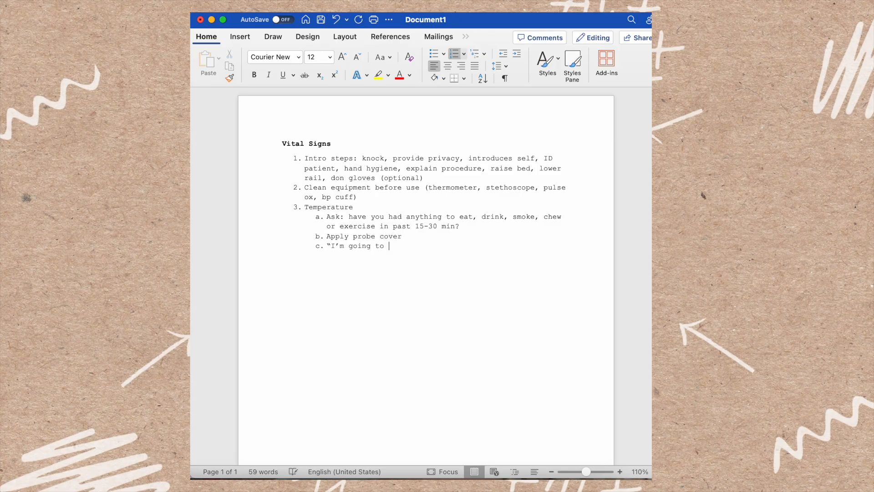
pyautogui.write('place this in the posterior su')
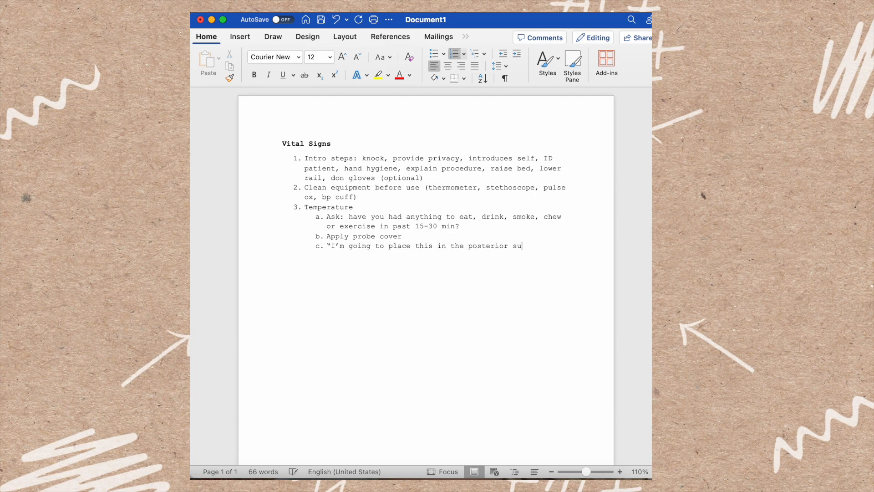
pyautogui.write('blingual pocket on either side of')
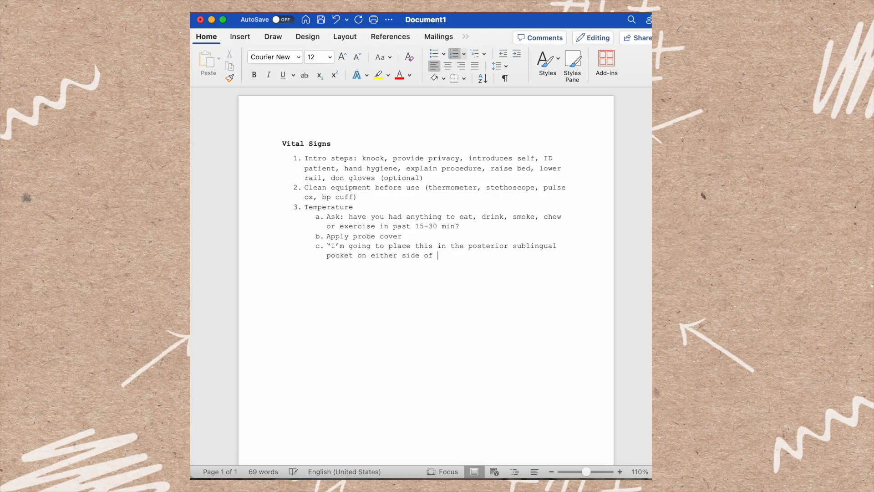
pyautogui.write('the frenulum:')
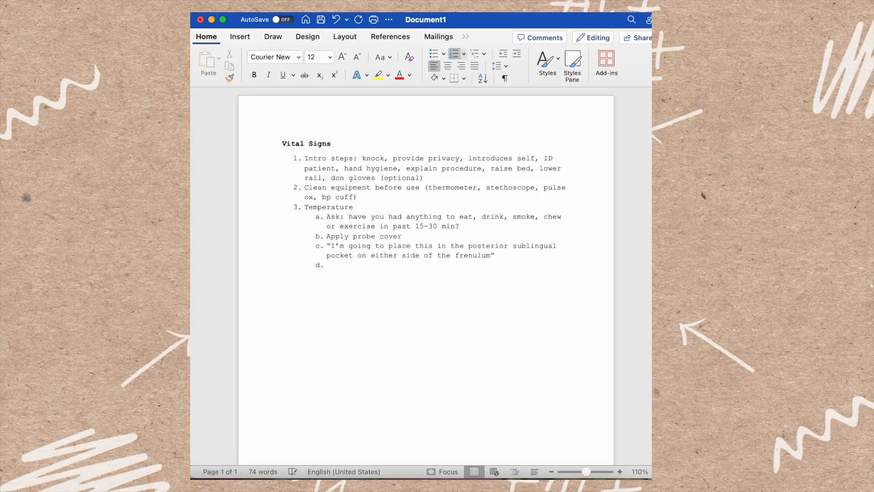
pyautogui.write('document')
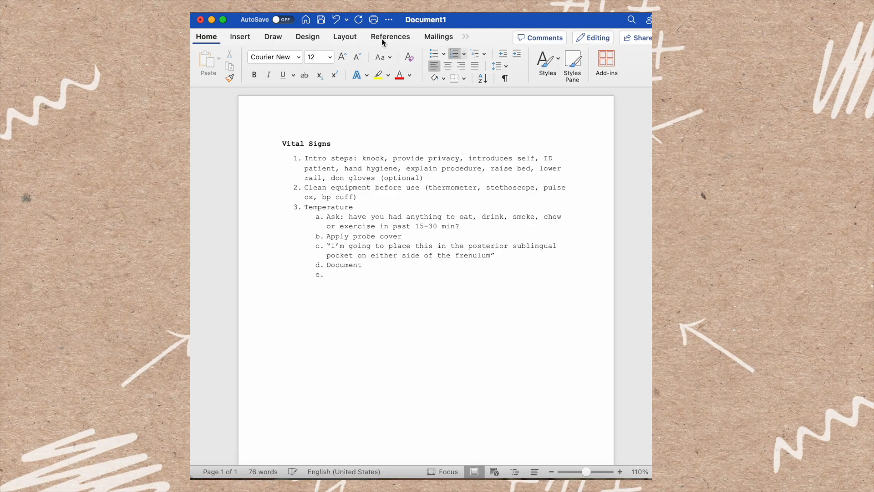
# Step: Outdent to step 4 'Heart rate' with sub-items 'Palpate the radial pulse' and 'Count for 1 minute'
pyautogui.click(503, 54)
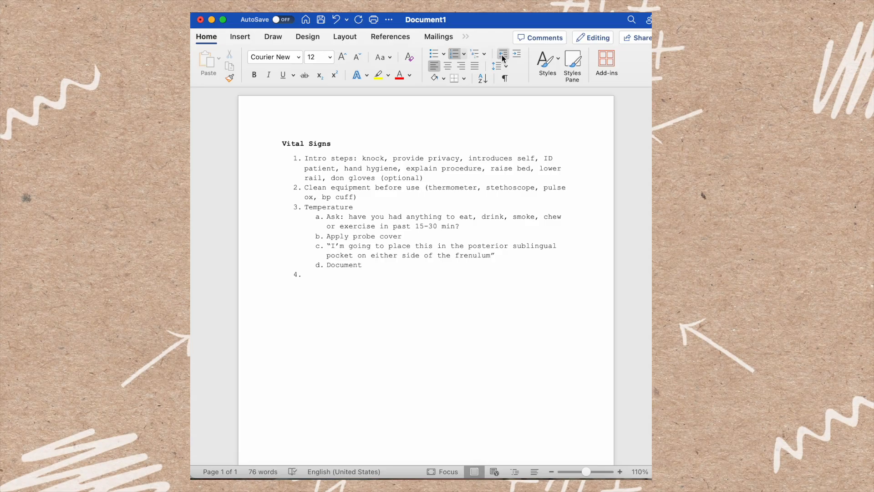
pyautogui.write('Her')
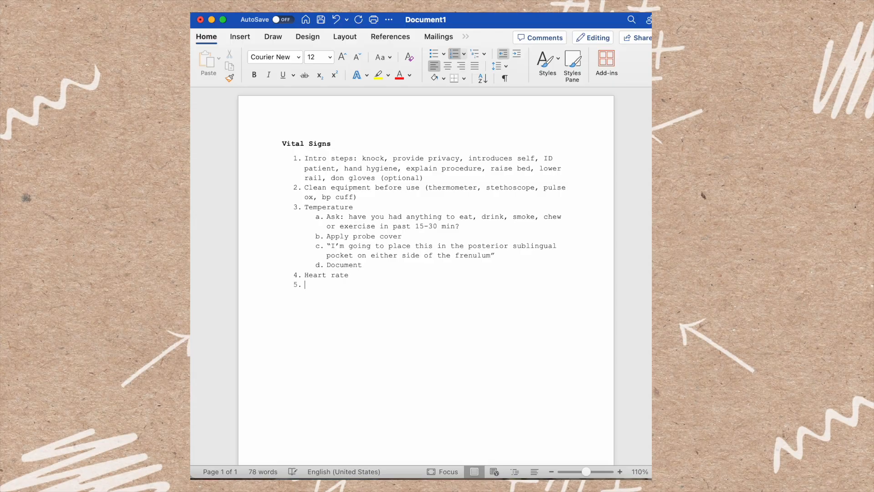
pyautogui.press('Tab')
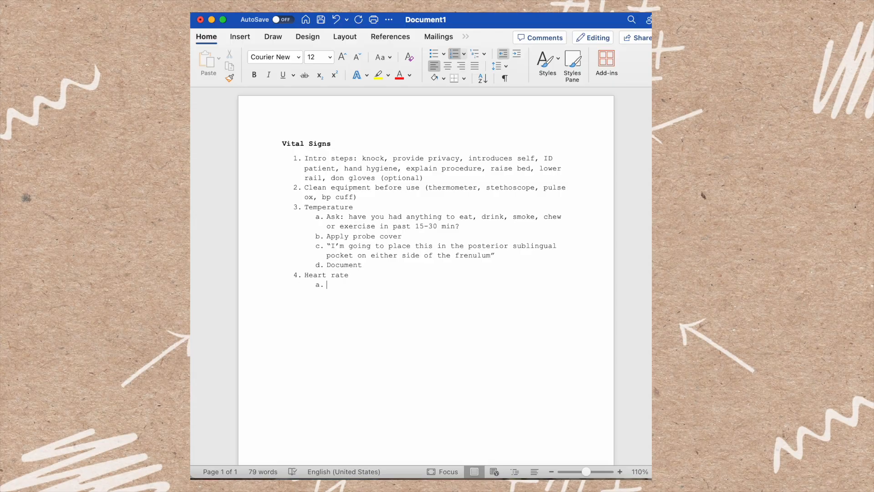
pyautogui.write('Palpate the radia')
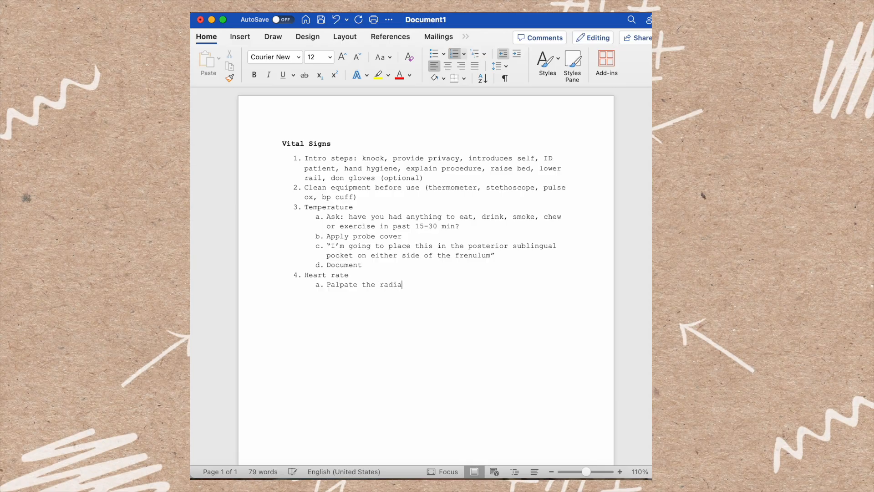
pyautogui.write('pulse')
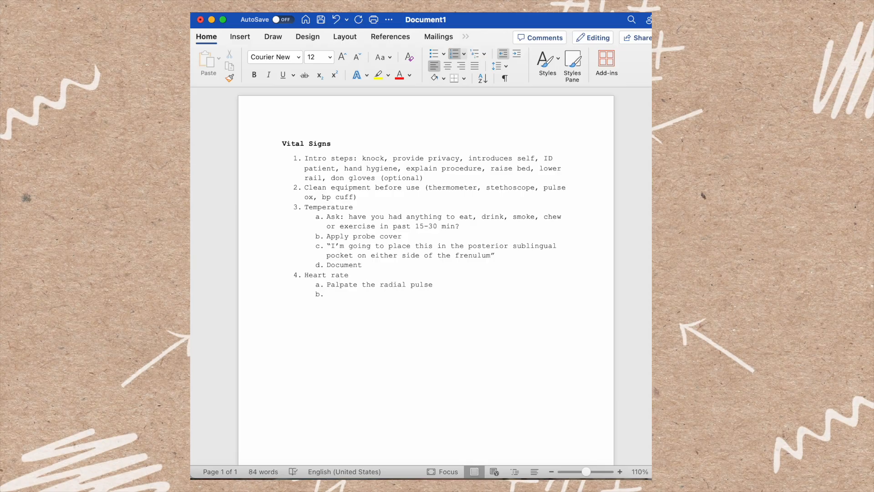
pyautogui.write('Count for 1 minute')
pyautogui.write('Document')
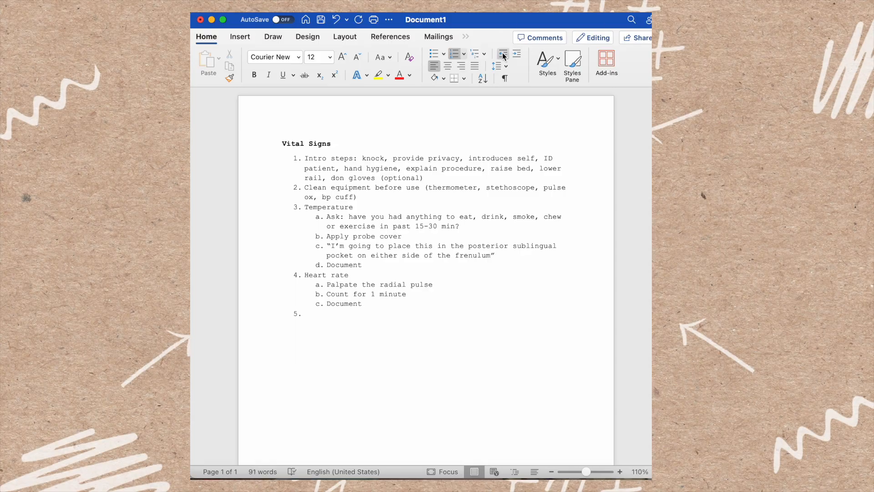
# Step: Add step 5 'Respiratory rate': watch chest rise/fall or listen to breath sounds; listen for 1 minute
pyautogui.write('Respiratory rate')
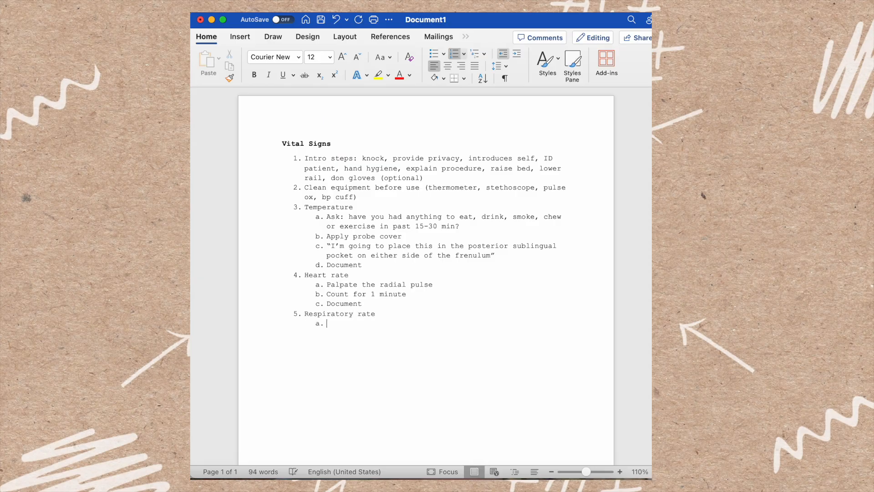
pyautogui.write('Watch ches')
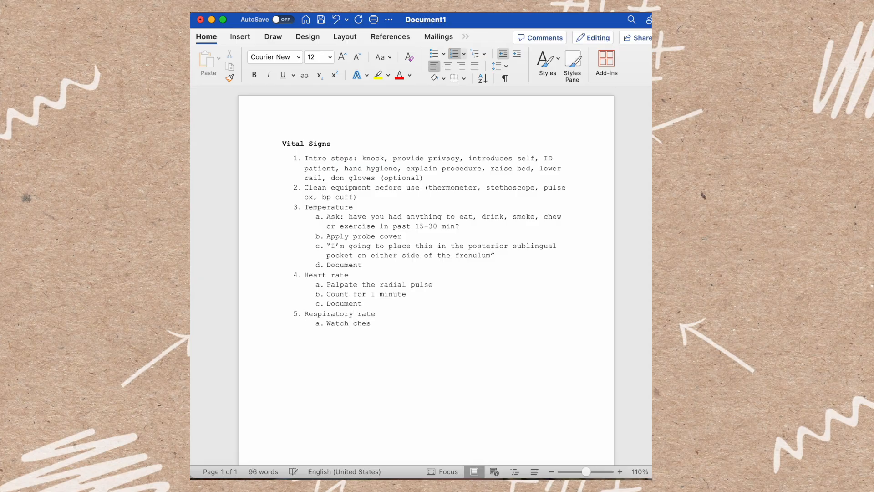
pyautogui.write('t rise/fall')
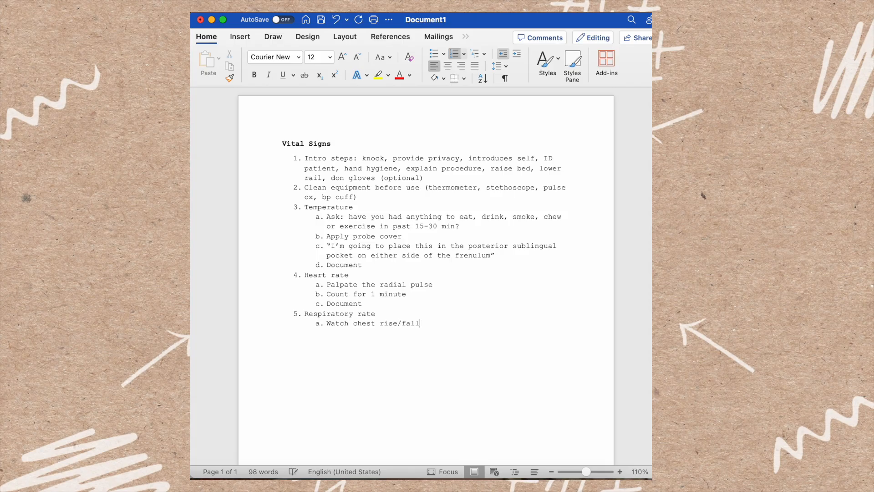
pyautogui.write('or listen')
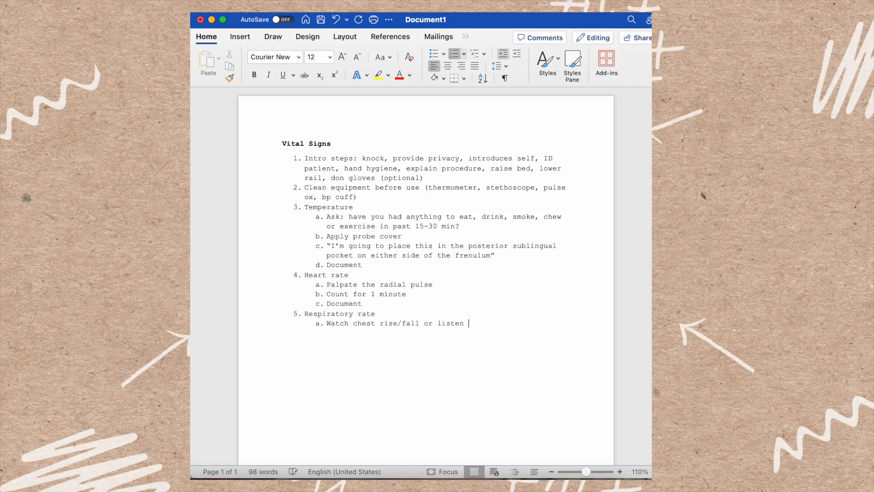
pyautogui.write('to breath sounds')
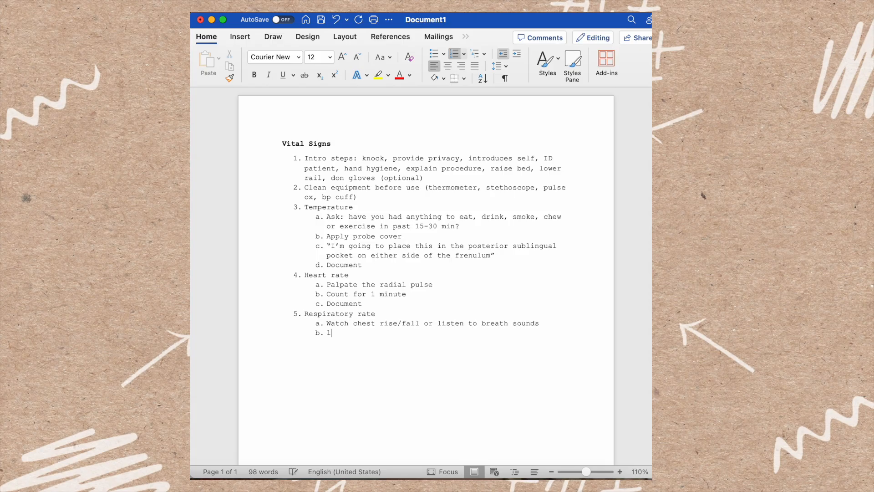
pyautogui.write('isten for 1 mi')
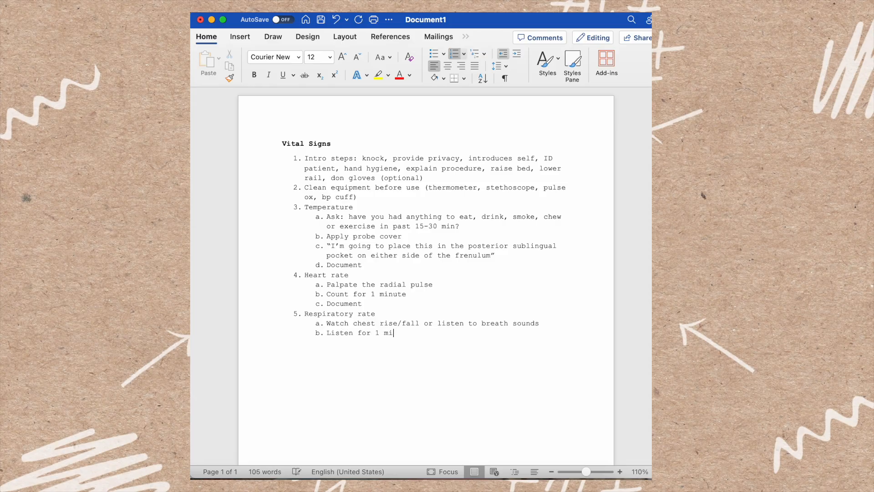
pyautogui.write('nute')
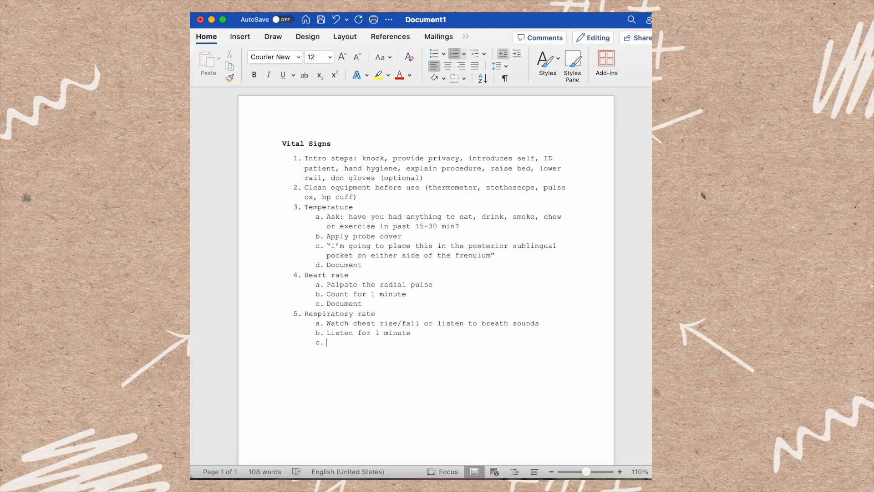
# Step: Outdent to step 6 'Blood pressure': ask about right/left arm, palpate brachial pulse and apply cuff
pyautogui.click(503, 53)
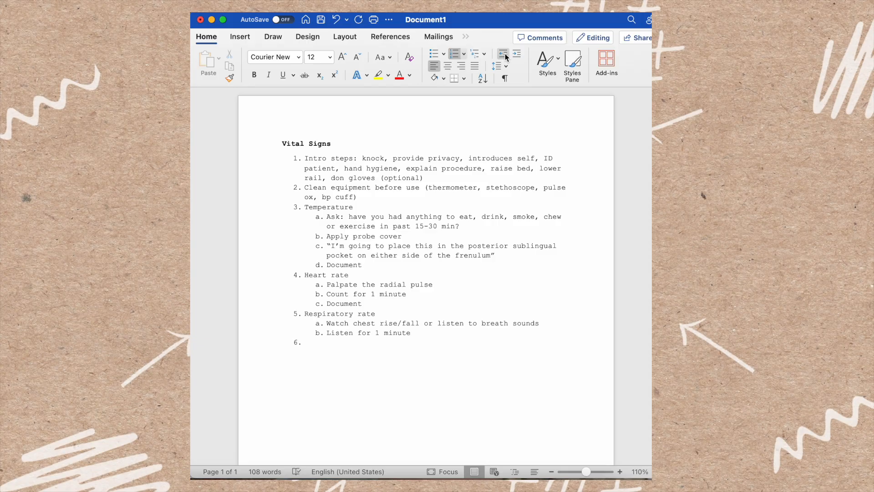
pyautogui.write('Blood pressure')
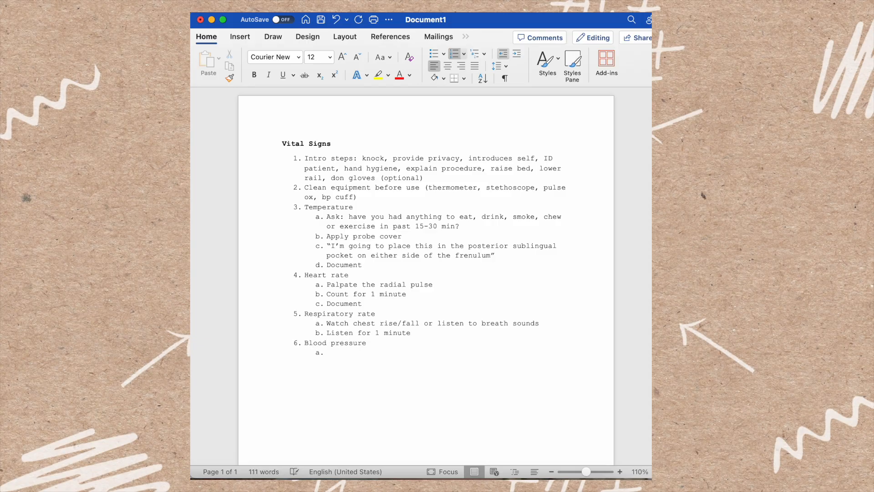
pyautogui.write('Ask if o')
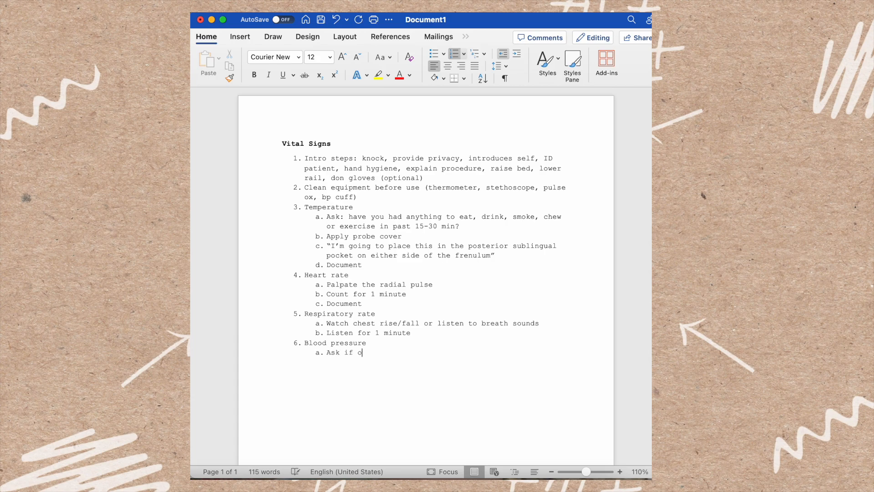
pyautogui.write('k to use right/left arm')
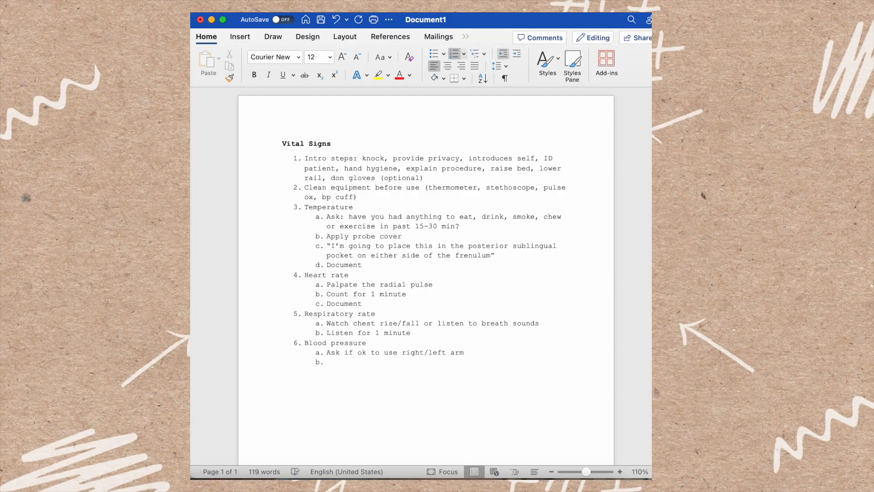
pyautogui.write('pal')
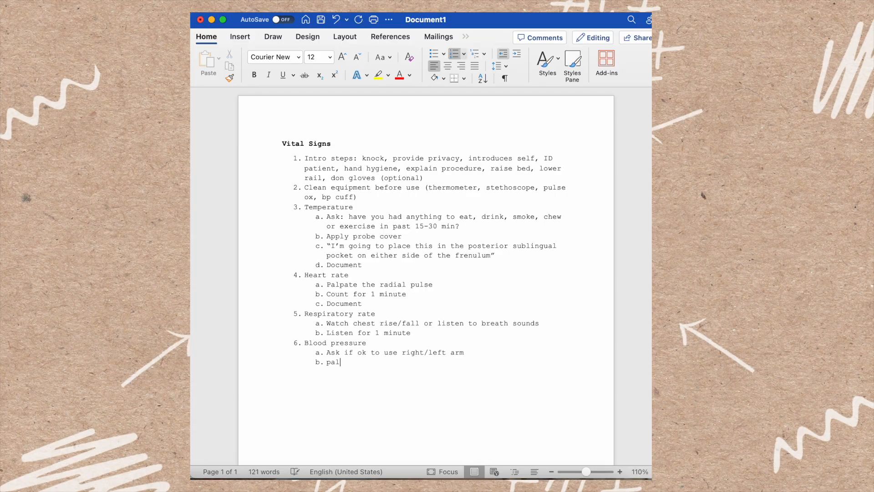
pyautogui.write('pate brachial puls')
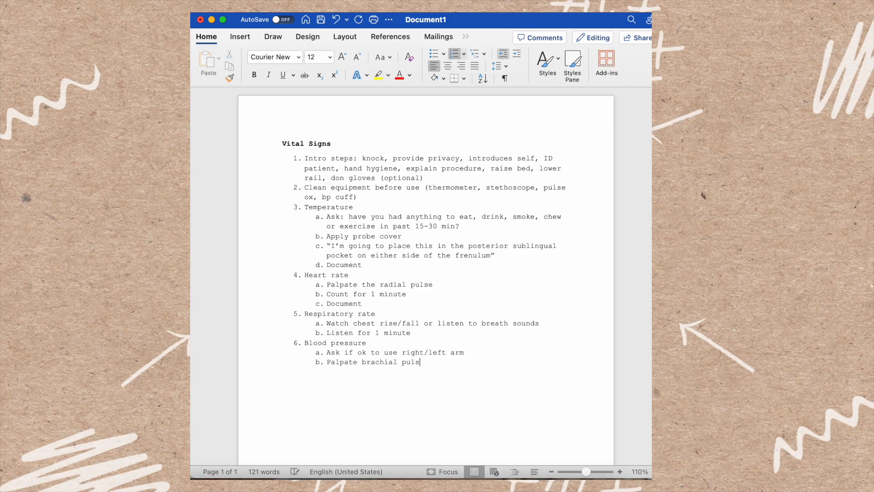
pyautogui.write('e and apply')
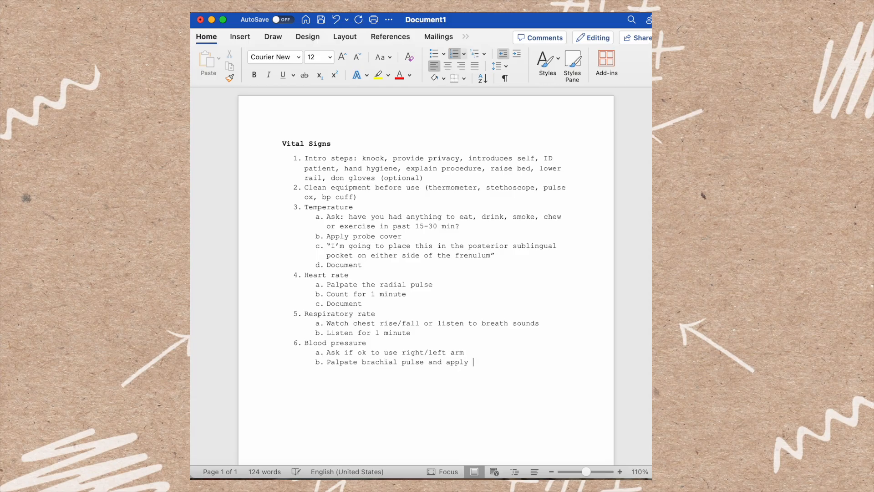
pyautogui.write('cuff')
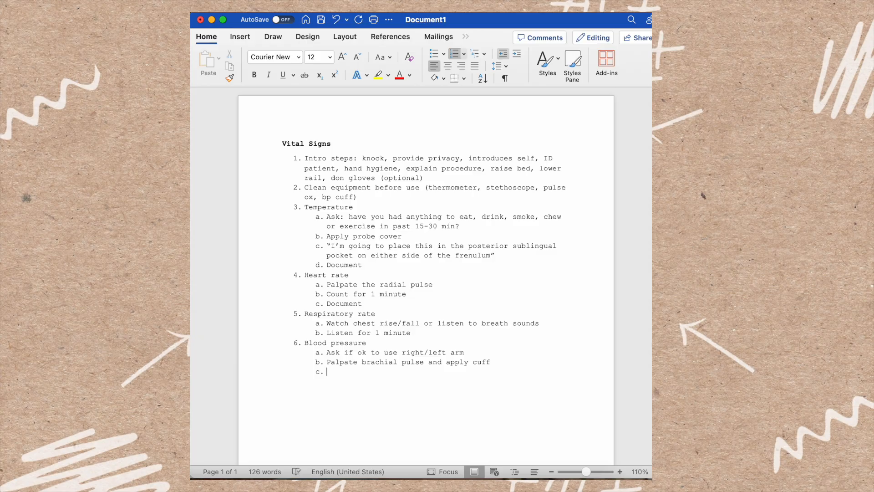
# Step: Add sub-items: stethoscope over brachial pulse, 200, slowly release air, first sound systolic, last diastolic
pyautogui.write('Place st')
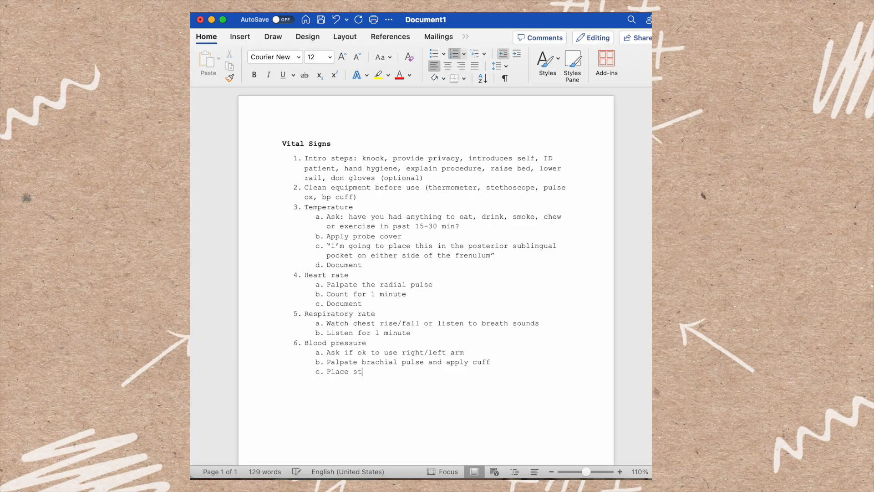
pyautogui.write('ethoscope over')
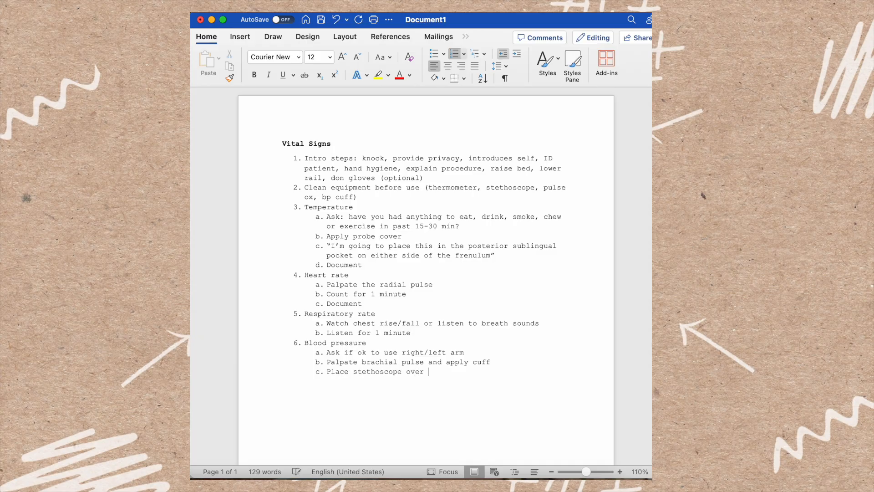
pyautogui.write('brachial pulses')
pyautogui.write('Pump up cuff to 180-')
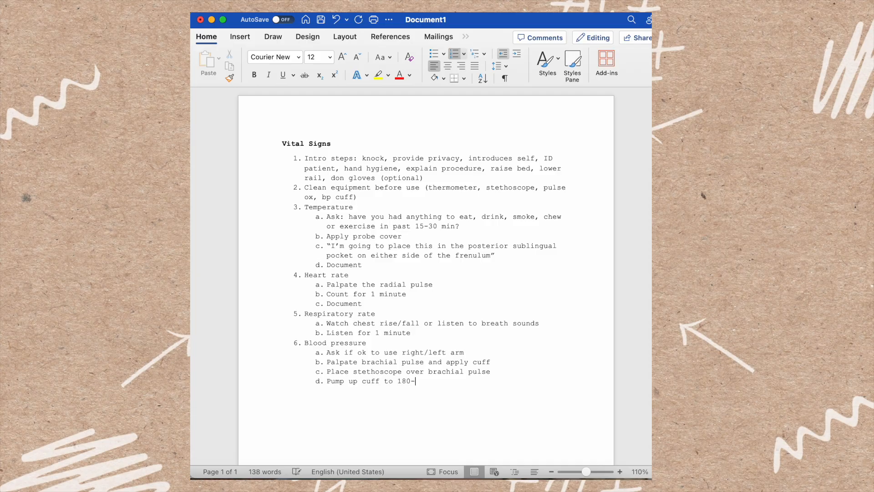
pyautogui.write('200,,')
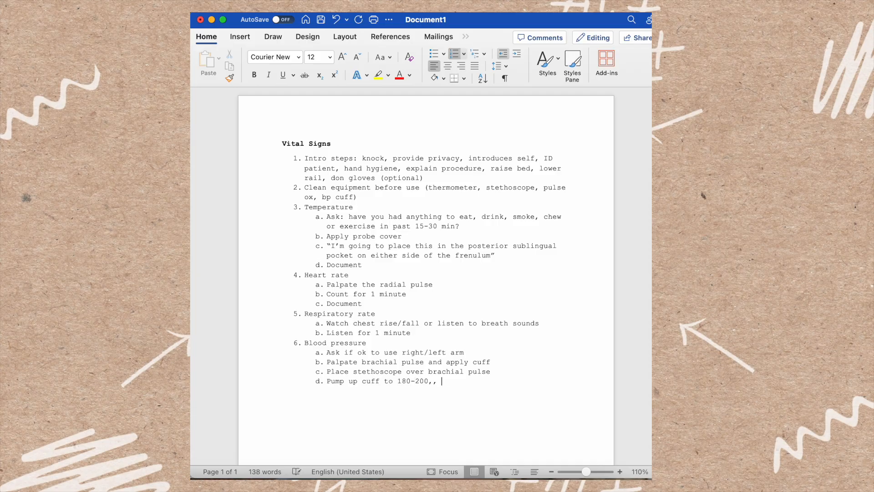
pyautogui.write('slow')
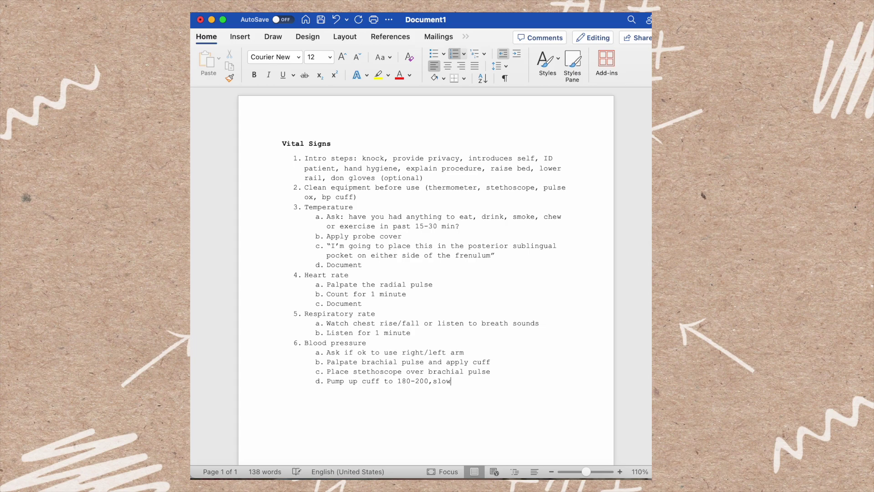
pyautogui.write('ly release air')
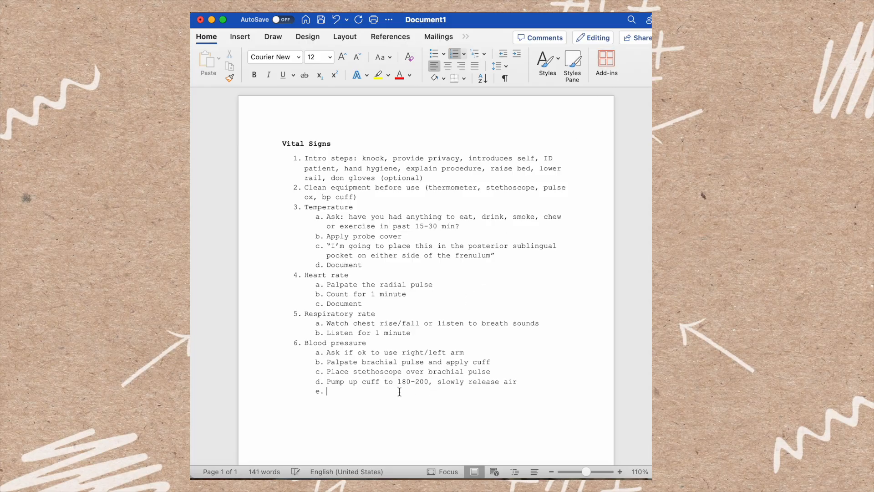
pyautogui.write('First sound')
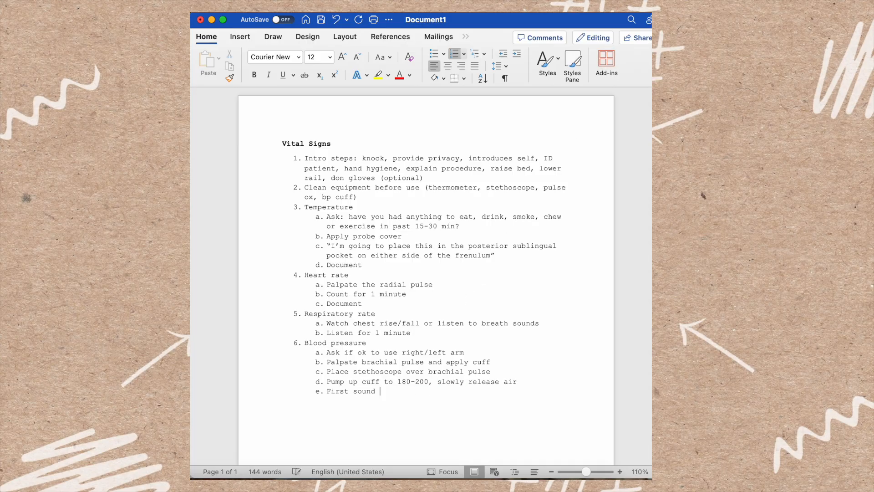
pyautogui.write('= systolic,')
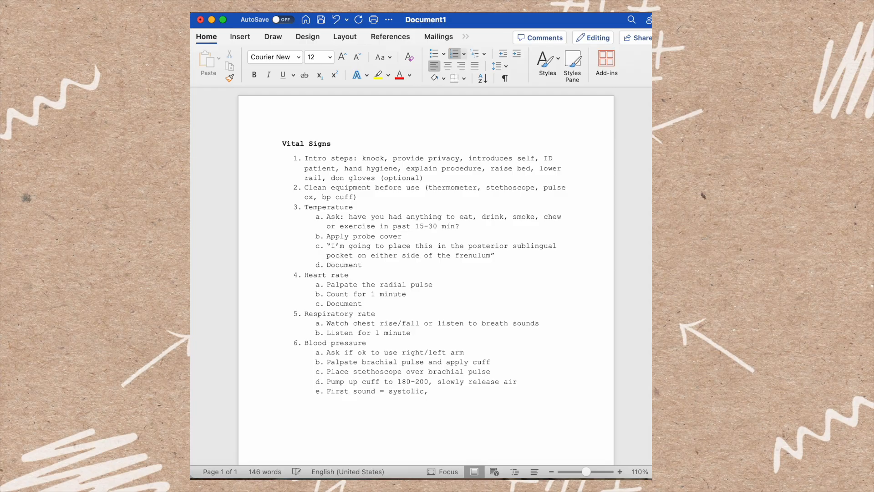
pyautogui.write('last sound =')
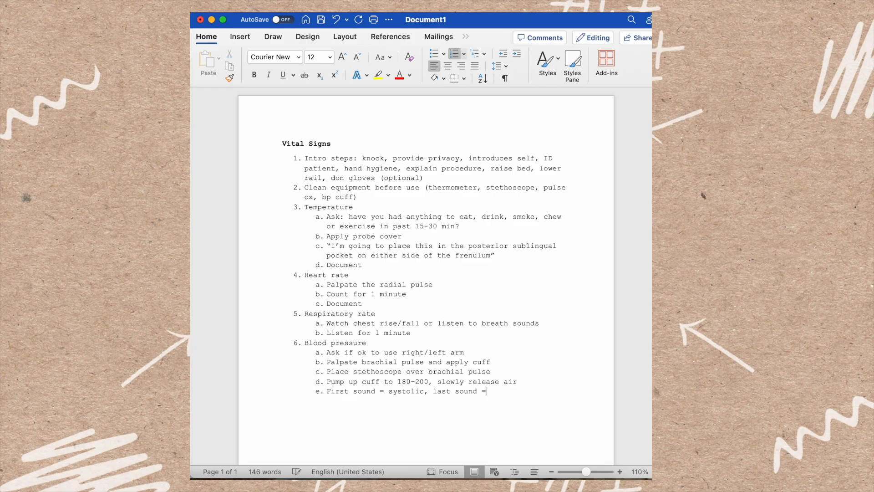
pyautogui.write('diastolic')
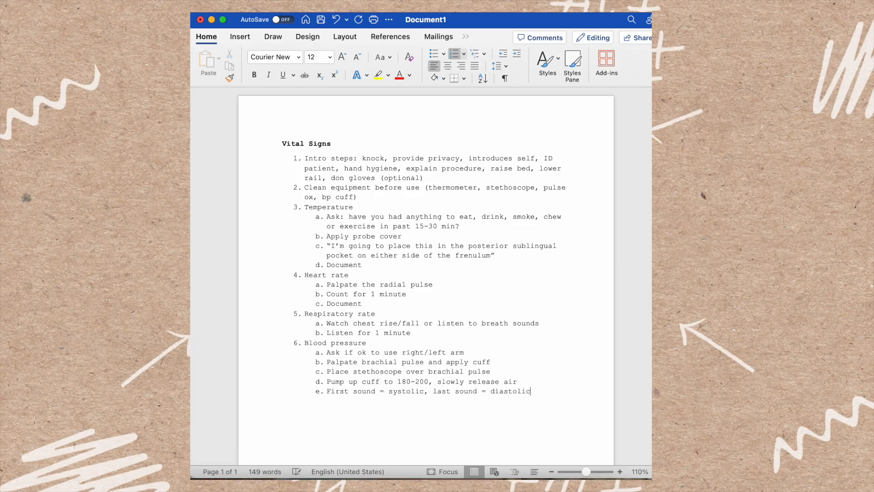
pyautogui.press('Enter')
pyautogui.write('Document')
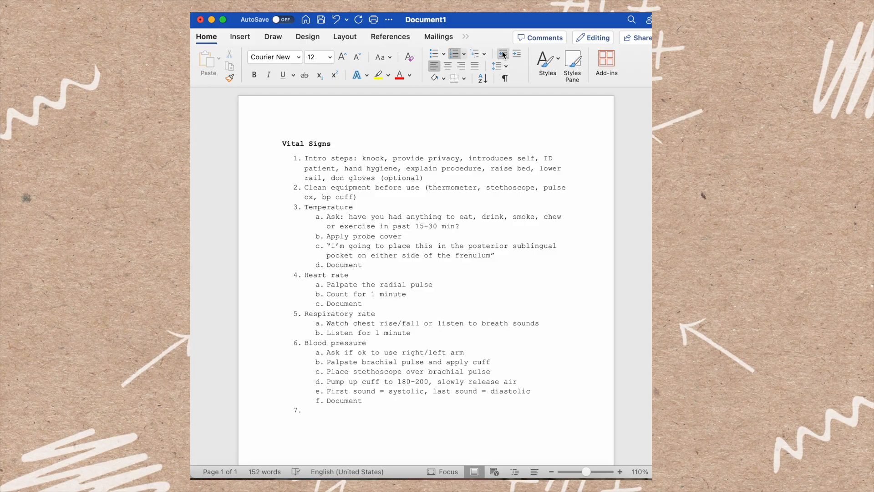
# Step: Type step 7 'Oxygen saturation' with 'Pulse ox on finger' and 'Read saturation, not heart rate'
pyautogui.write('Oxygen satu')
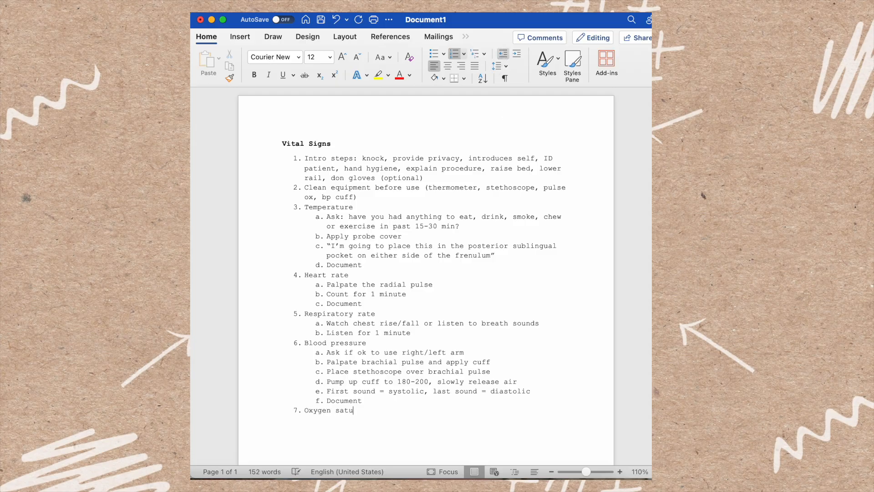
pyautogui.write('ration')
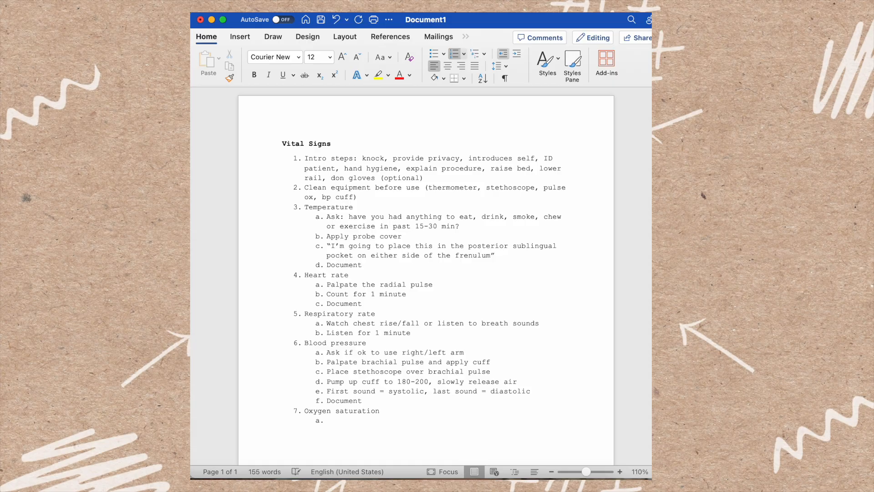
pyautogui.write('Pulse p')
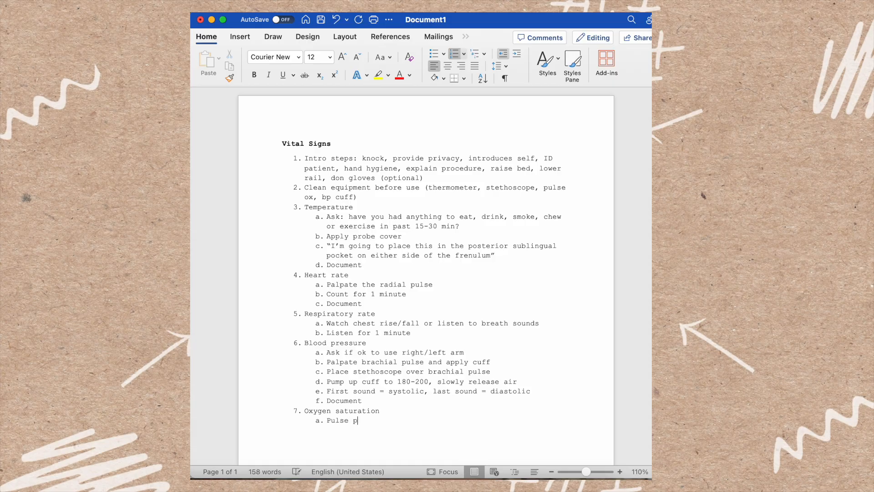
pyautogui.write('ox on finger')
pyautogui.write('Read s')
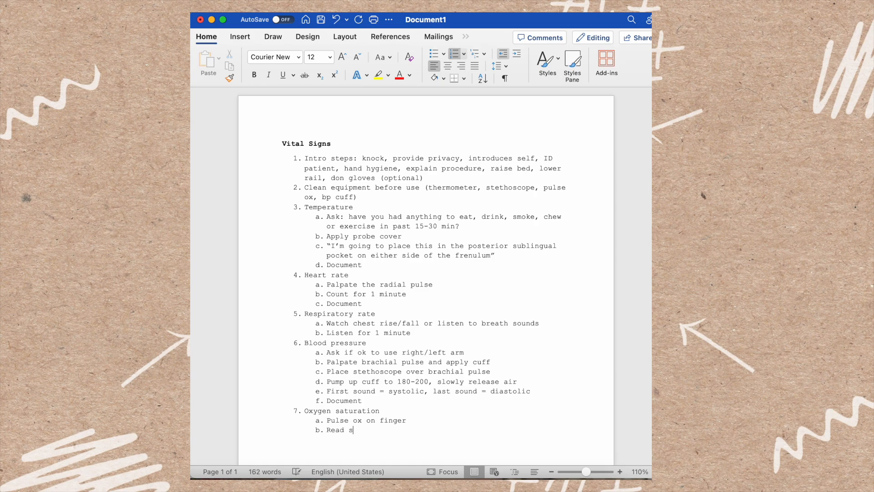
pyautogui.write('aturation,')
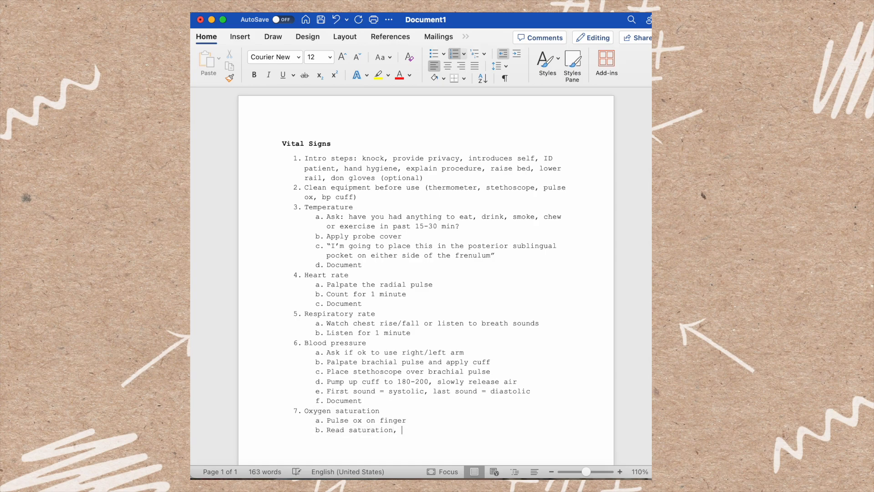
pyautogui.write('not heart rate')
pyautogui.write('Document')
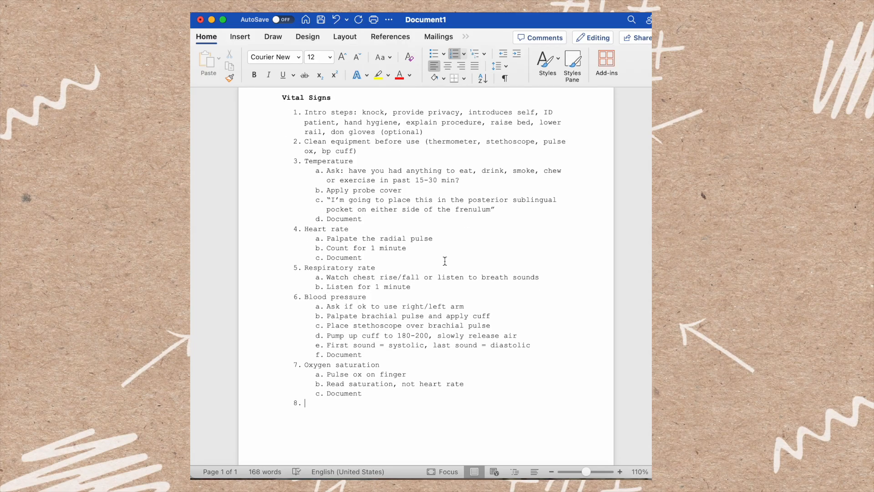
# Step: Add step 8 'Pain': 0-10 rating, 0 no pain to 10 worst pain ever felt, location, quality, duration
pyautogui.write('Pain')
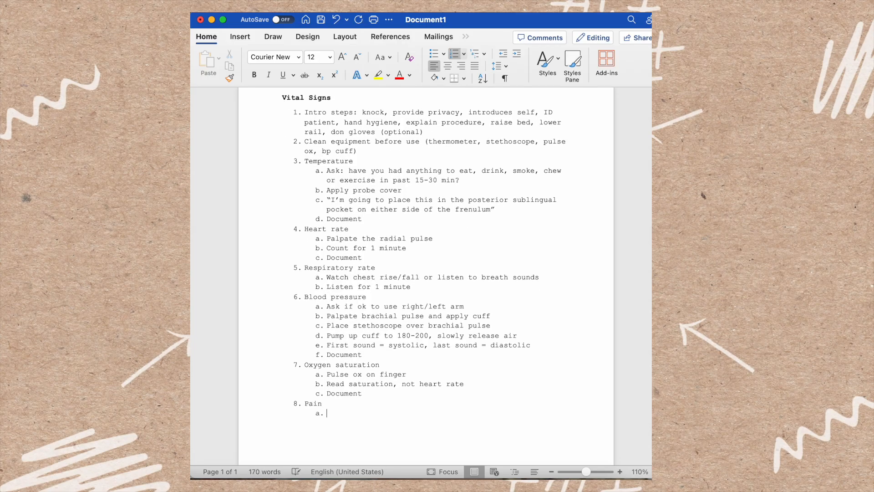
pyautogui.write('Ask from a sc')
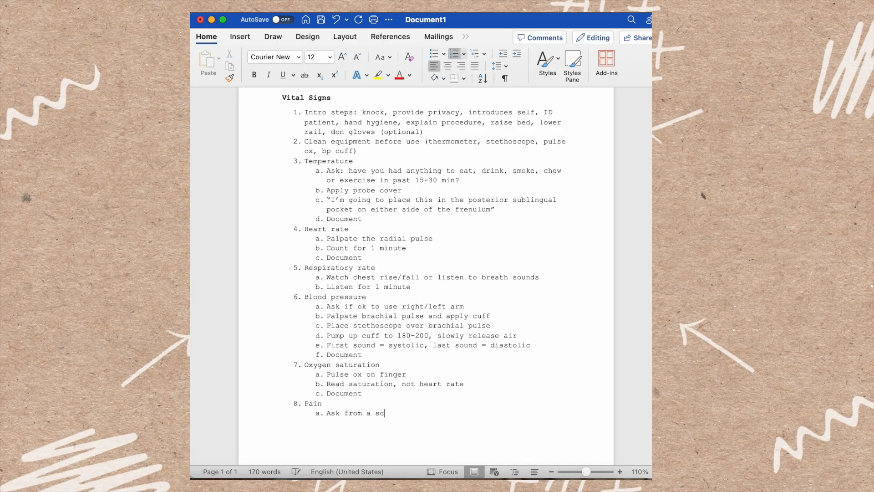
pyautogui.write('ale of 0-10, how would')
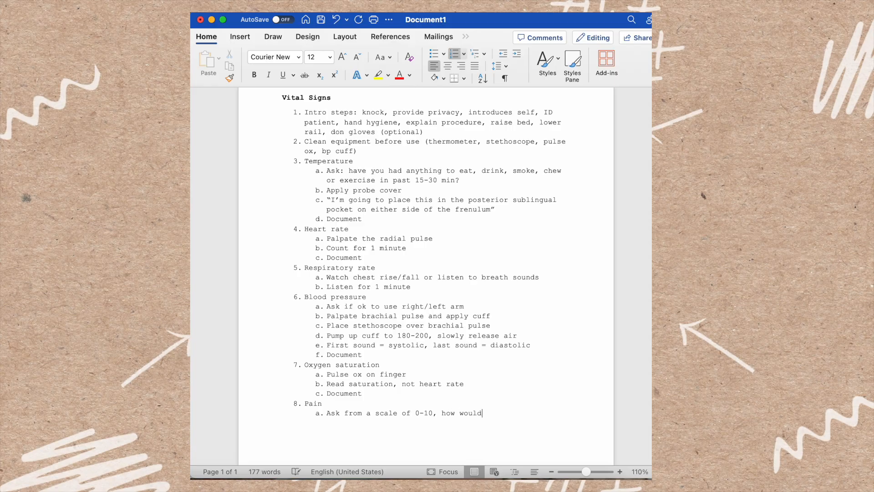
pyautogui.write('they rate pain?')
pyautogui.write('0 is no p')
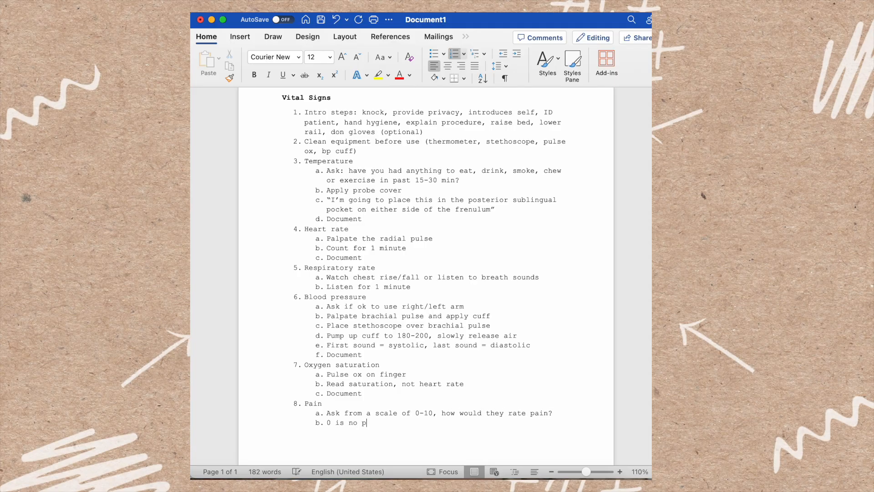
pyautogui.write('ain, 10 worst pain')
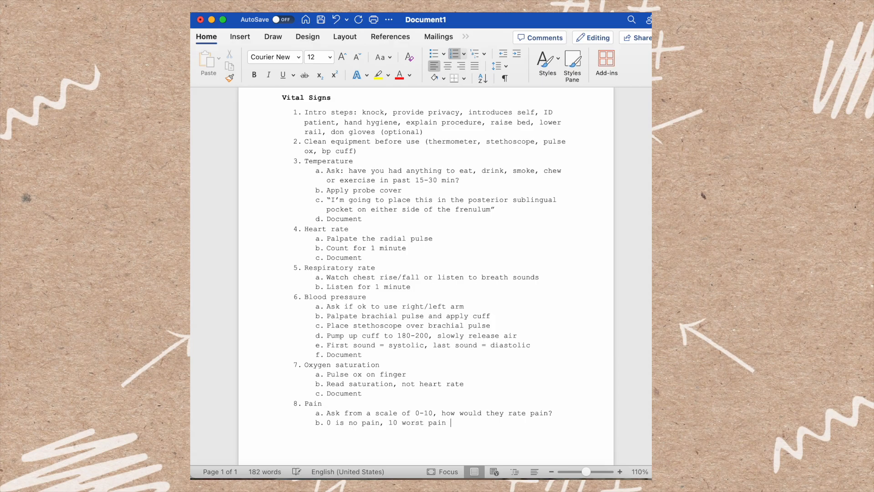
pyautogui.write('ever felt')
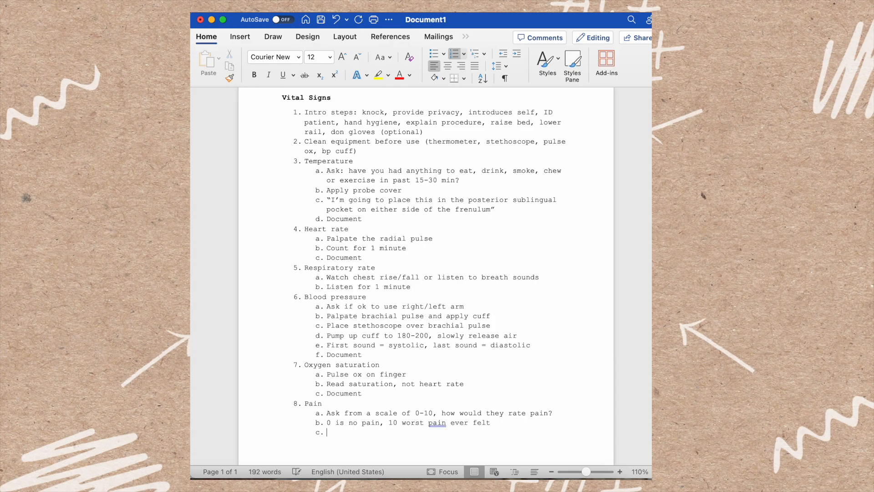
pyautogui.write('If above 0, ask location')
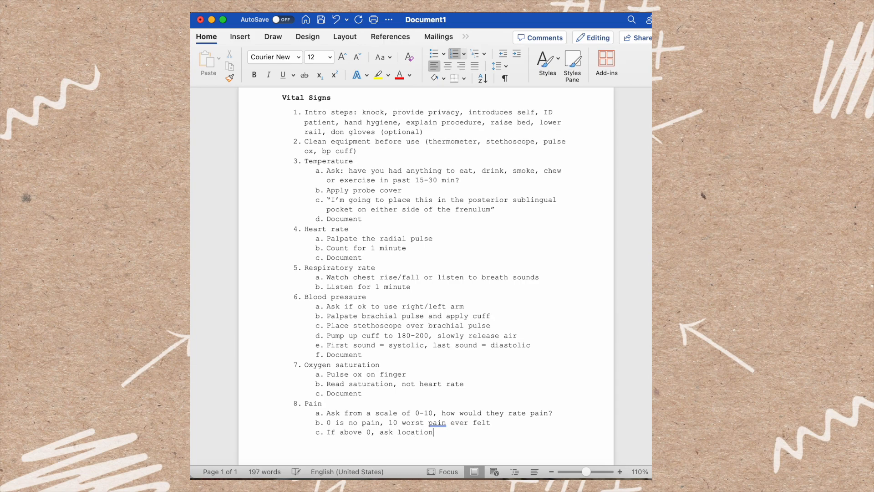
pyautogui.write(', quality, dura')
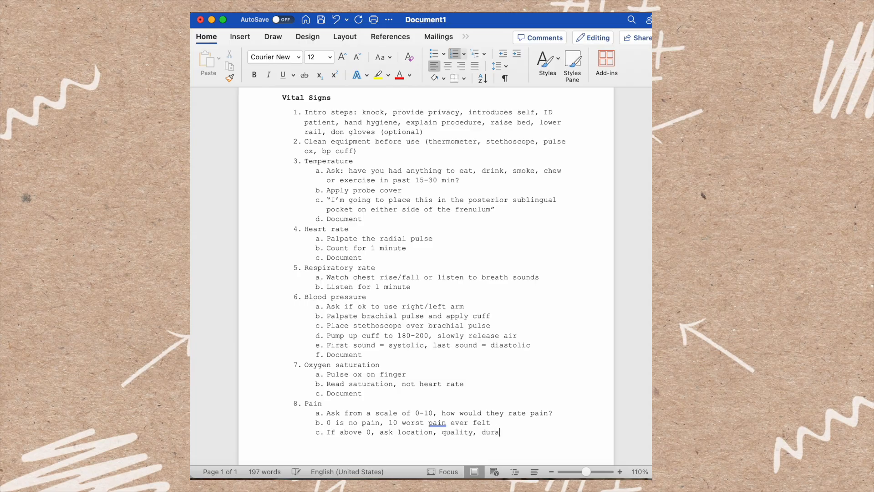
pyautogui.write('tion etc.')
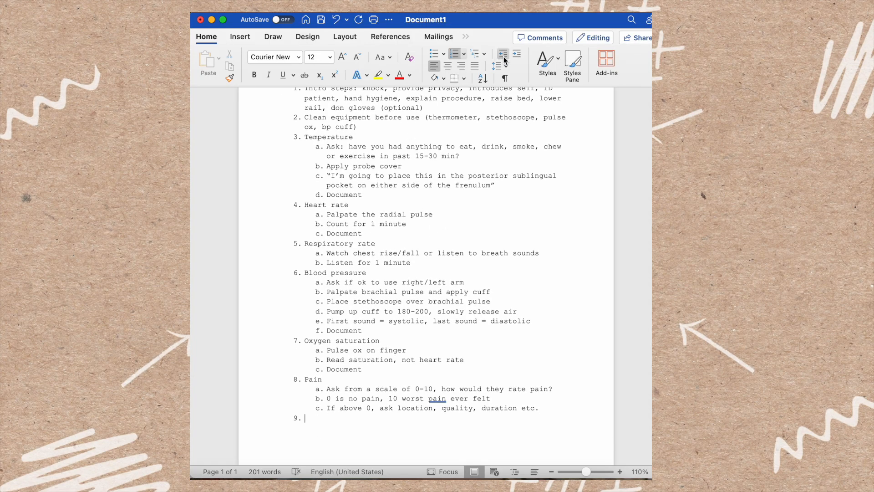
# Step: Type step 9 'Clean all equipment again (thermometer, stethoscope, pulse ox, bp cuff)'
pyautogui.write('Clean all equipment')
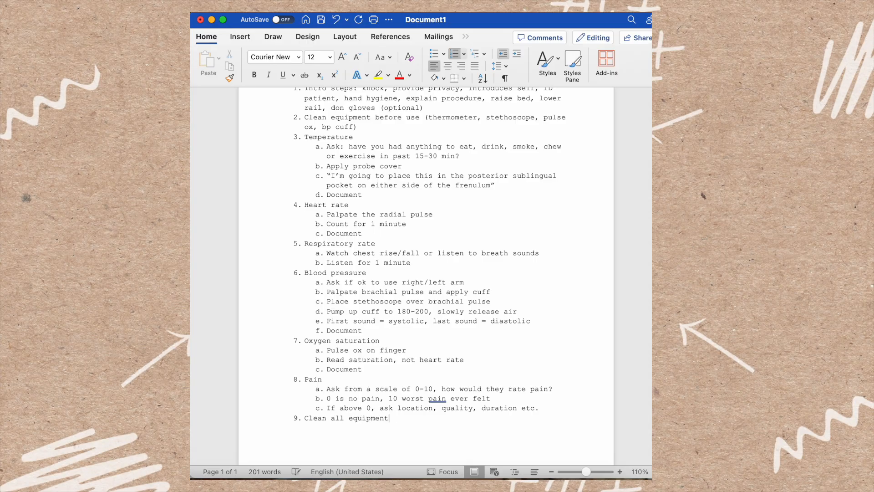
pyautogui.write('again (therm')
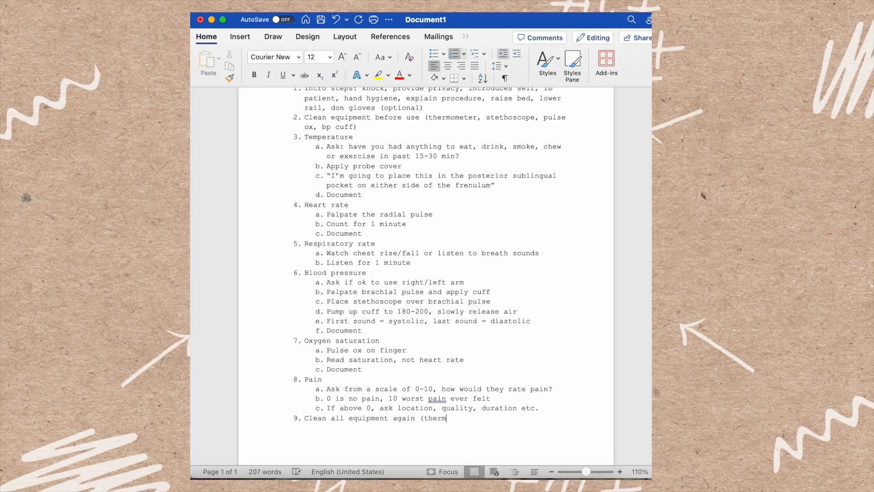
pyautogui.write('ometer, ste')
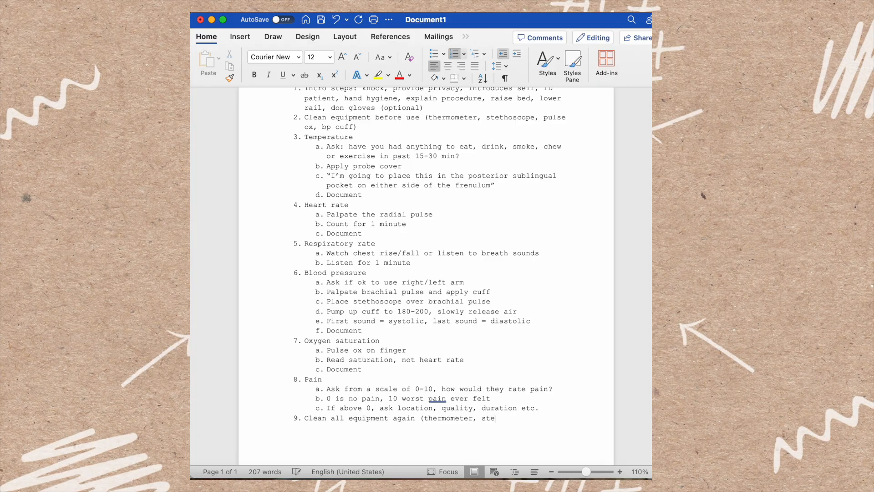
pyautogui.write('thoscope, pu')
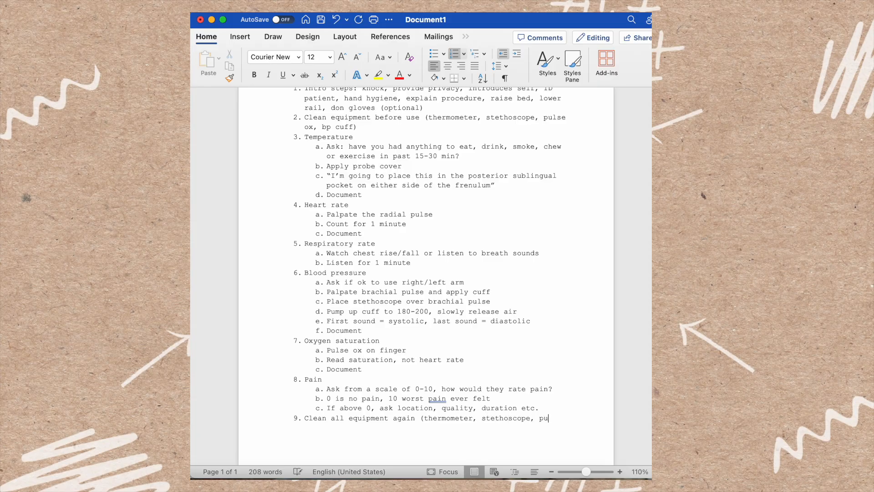
pyautogui.write('lse ox, bp cuff')
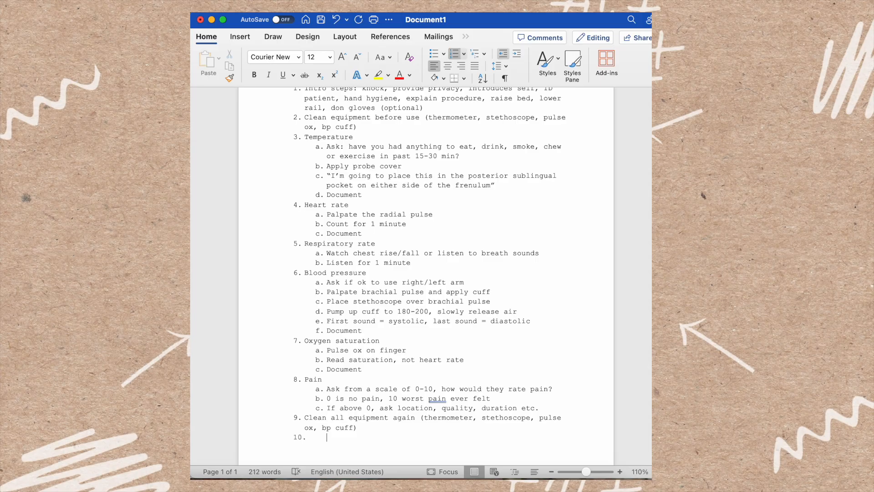
# Step: Type step 10 'Exit steps: Ask if need anything, give call light, lower bed, raise rail'
pyautogui.write('Exit st')
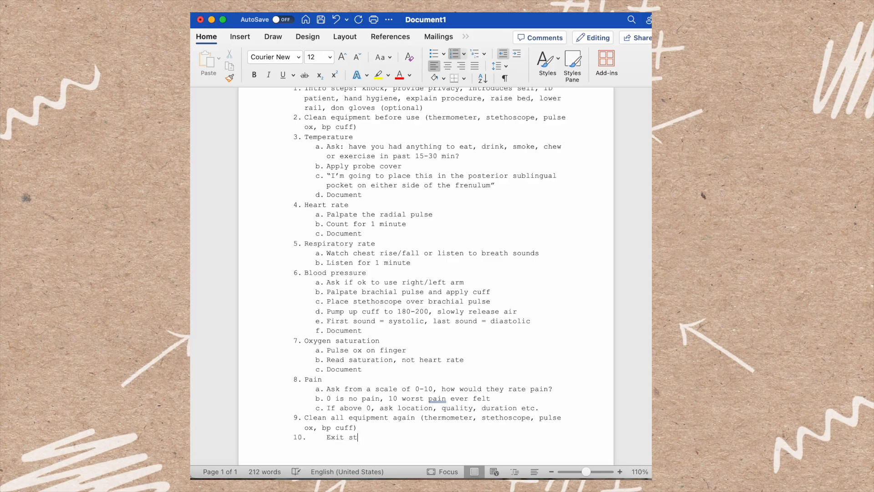
pyautogui.write('eps:')
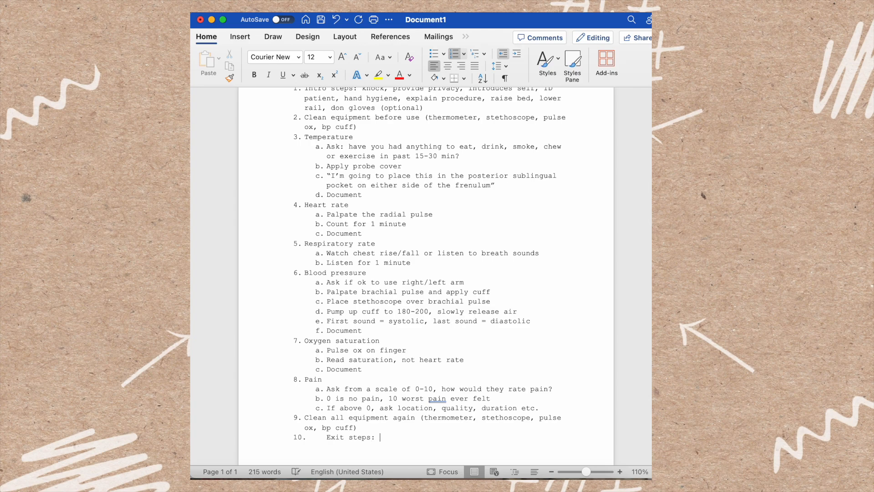
pyautogui.write('Ask if')
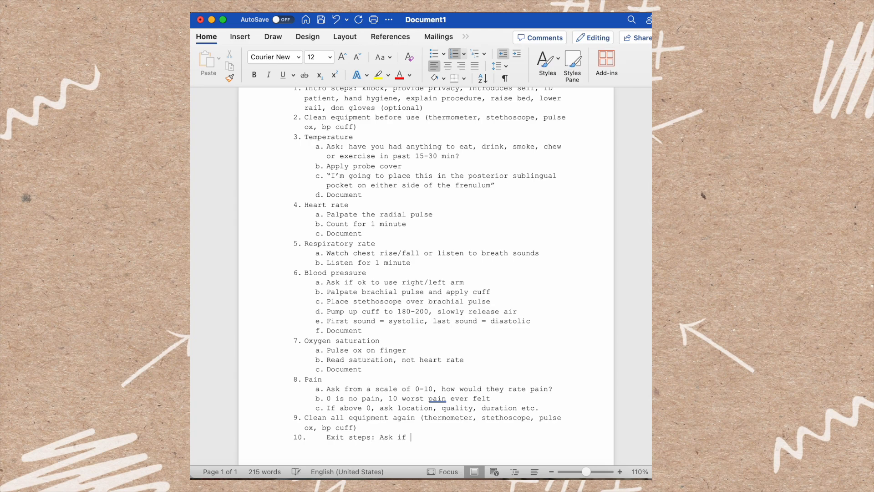
pyautogui.write('need anything,')
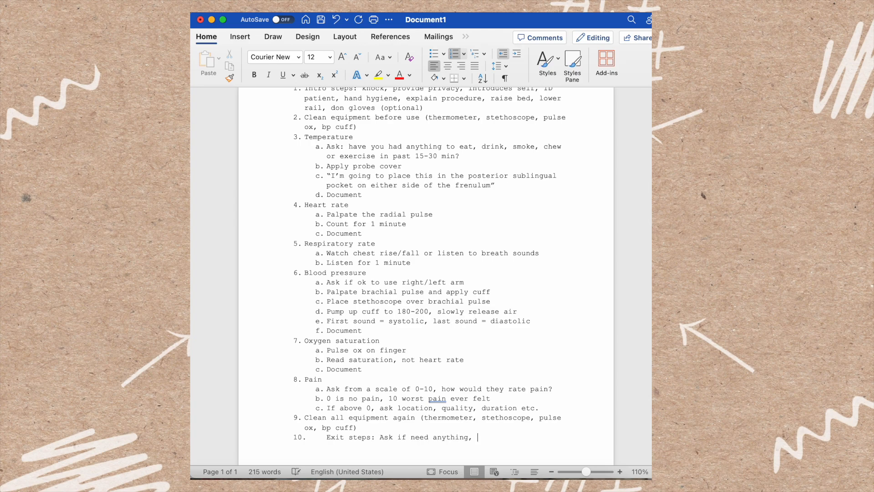
pyautogui.write('give call light,')
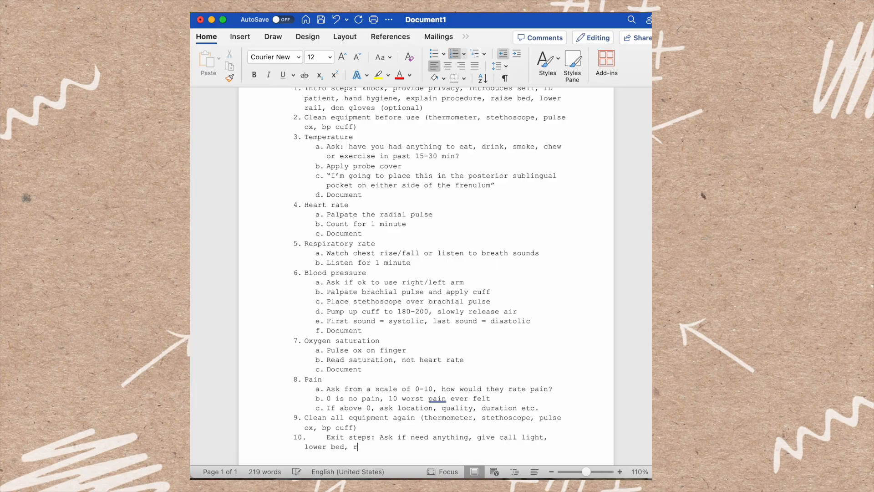
pyautogui.write('aise rail, r')
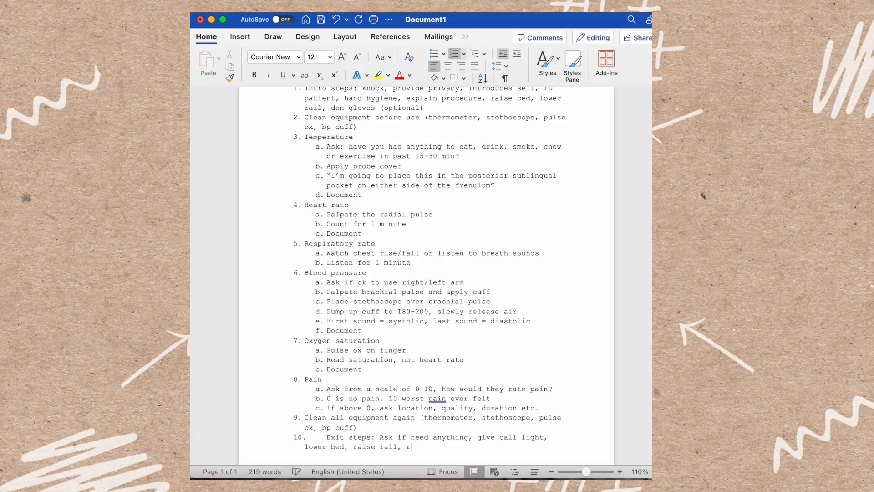